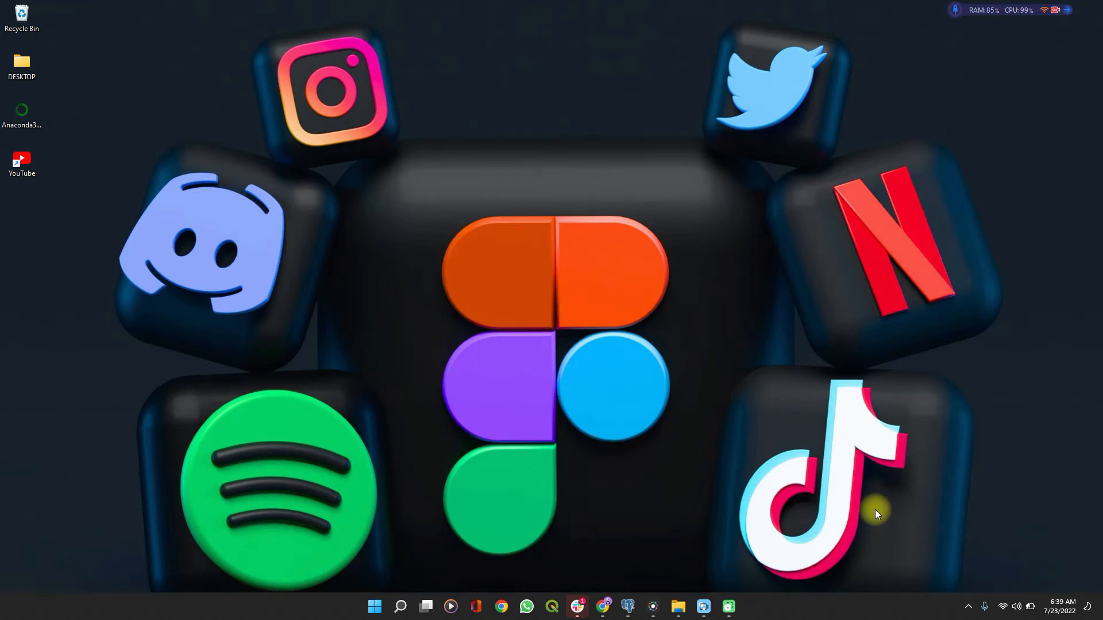
pyautogui.moveTo(845, 500)
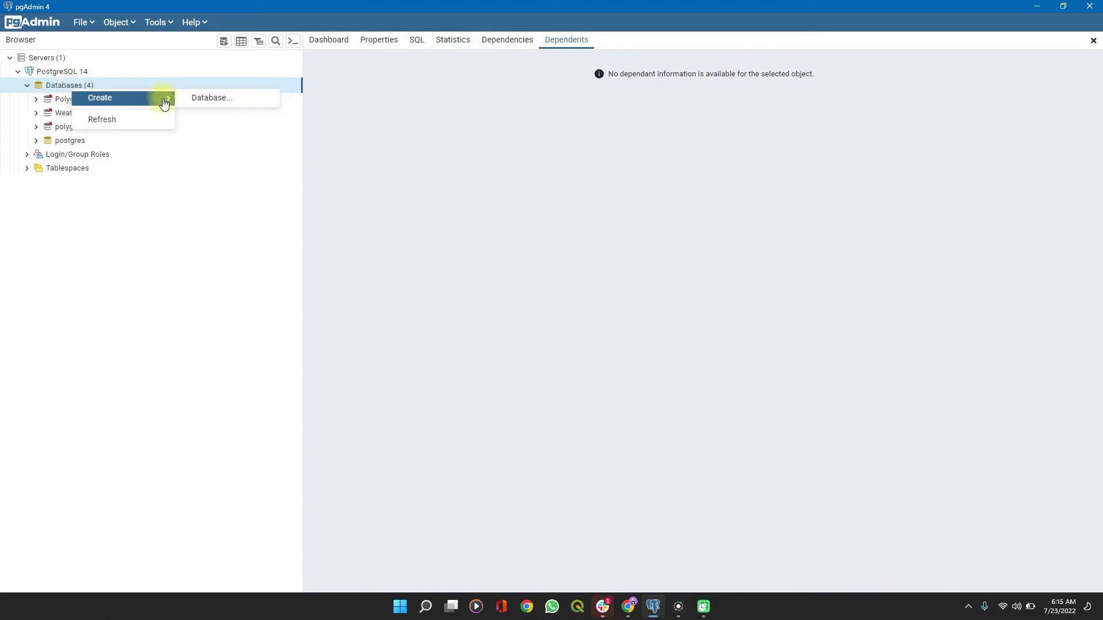
# Start a new database and enter its name spatialdatahub in the creation form.
pyautogui.click(211, 97)
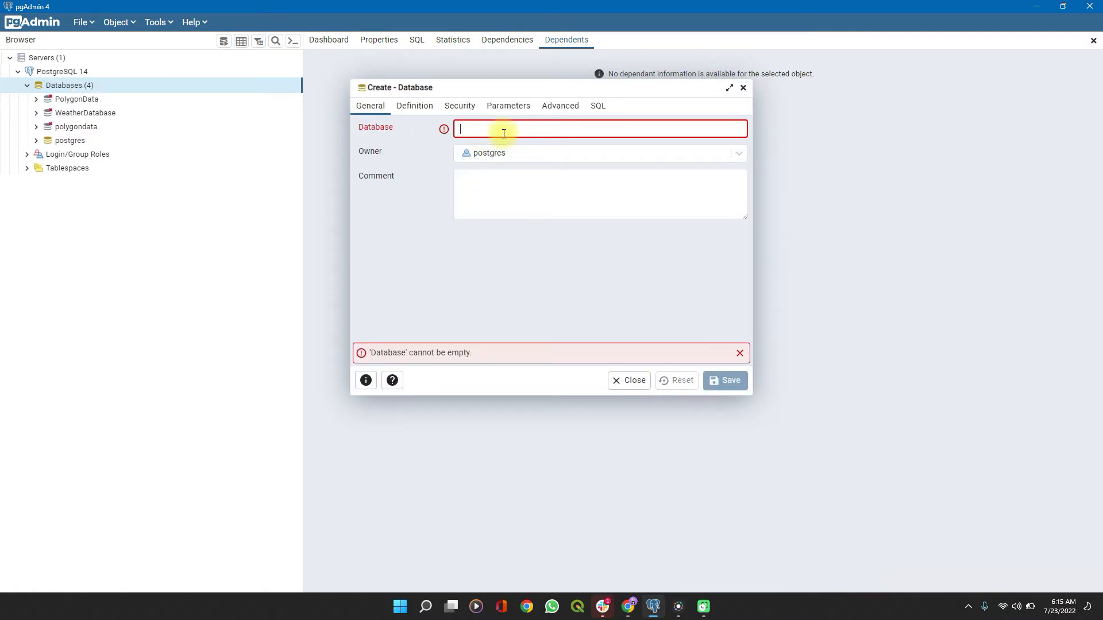
pyautogui.write('Spatial')
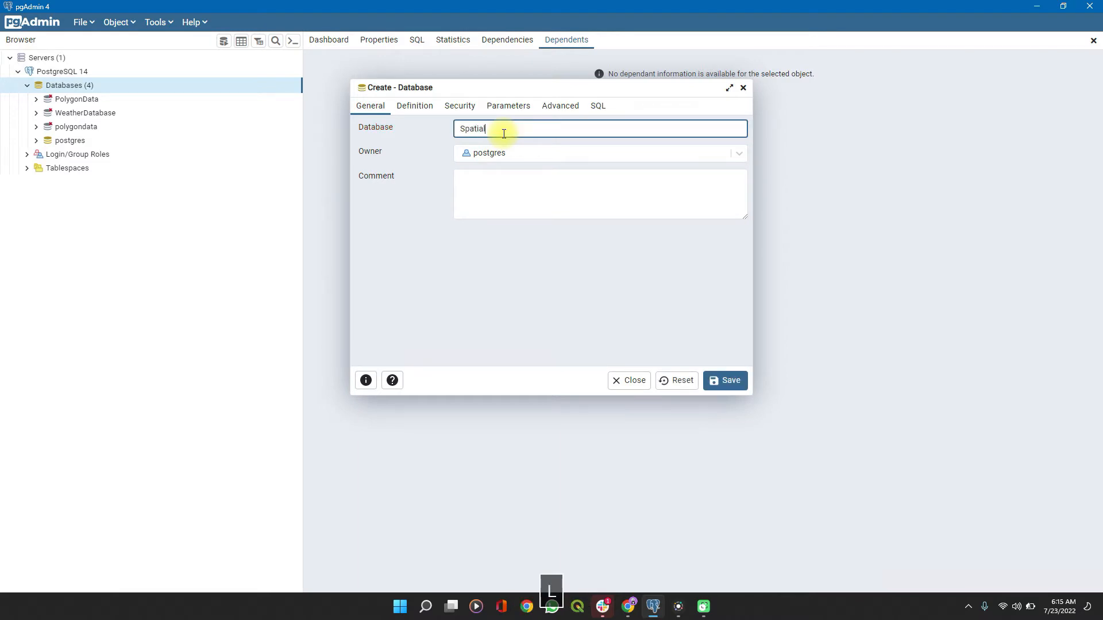
pyautogui.press('Backspace')
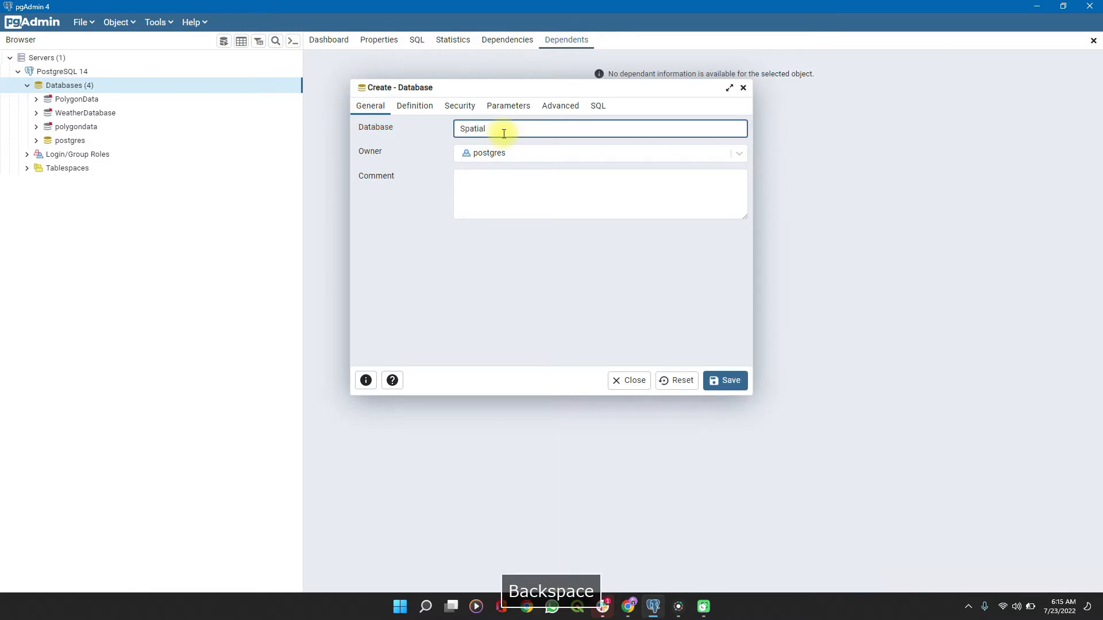
pyautogui.press('Backspace')
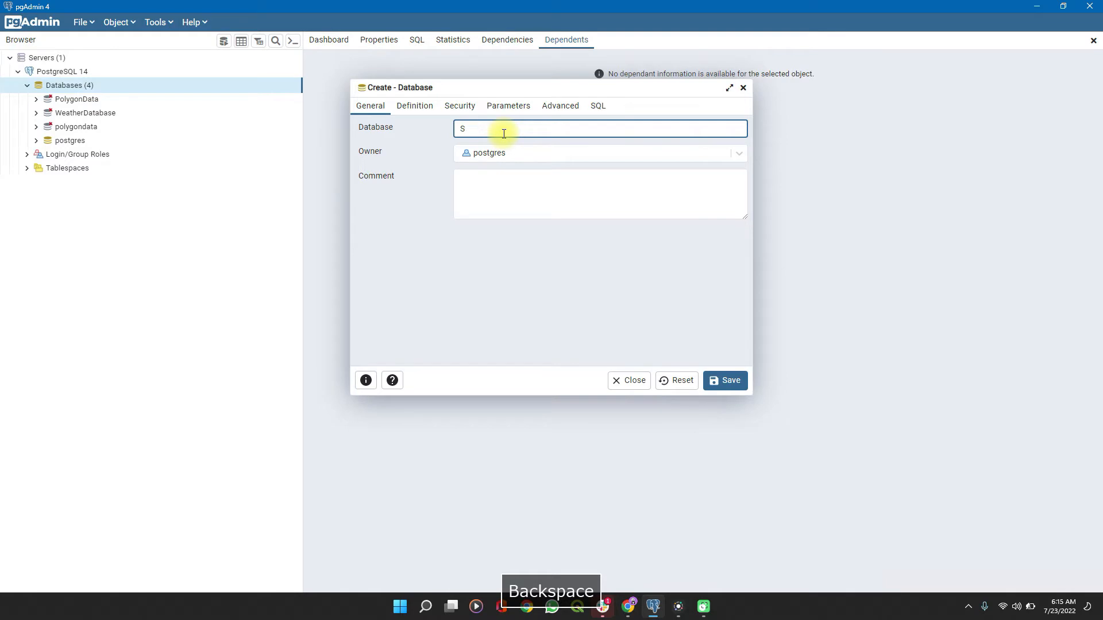
pyautogui.write('pa')
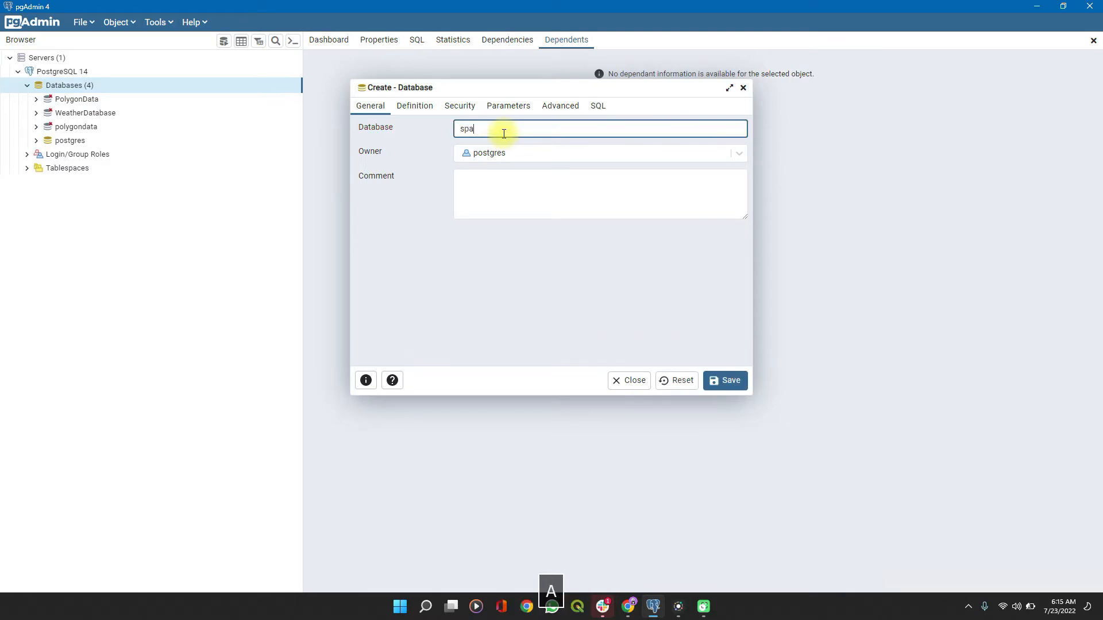
pyautogui.write('tial')
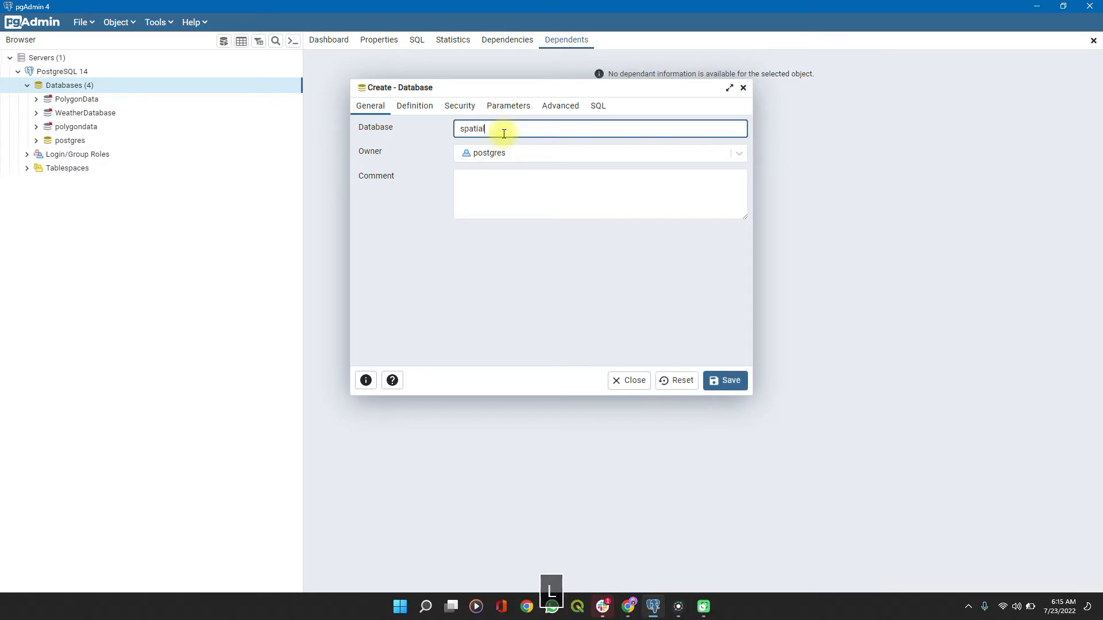
pyautogui.write('d')
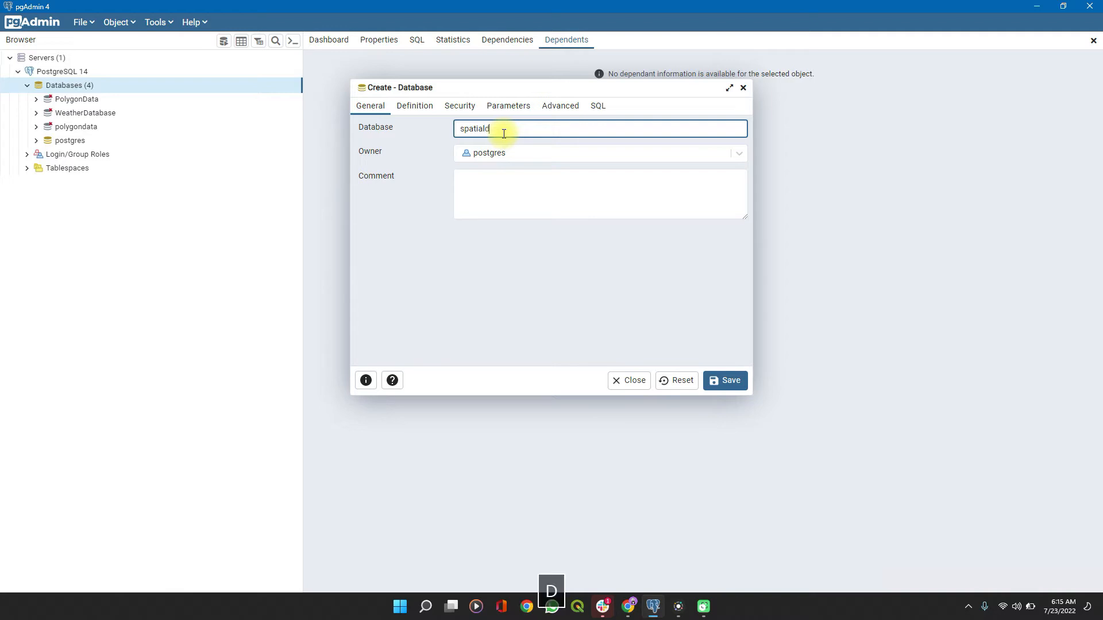
pyautogui.write('data')
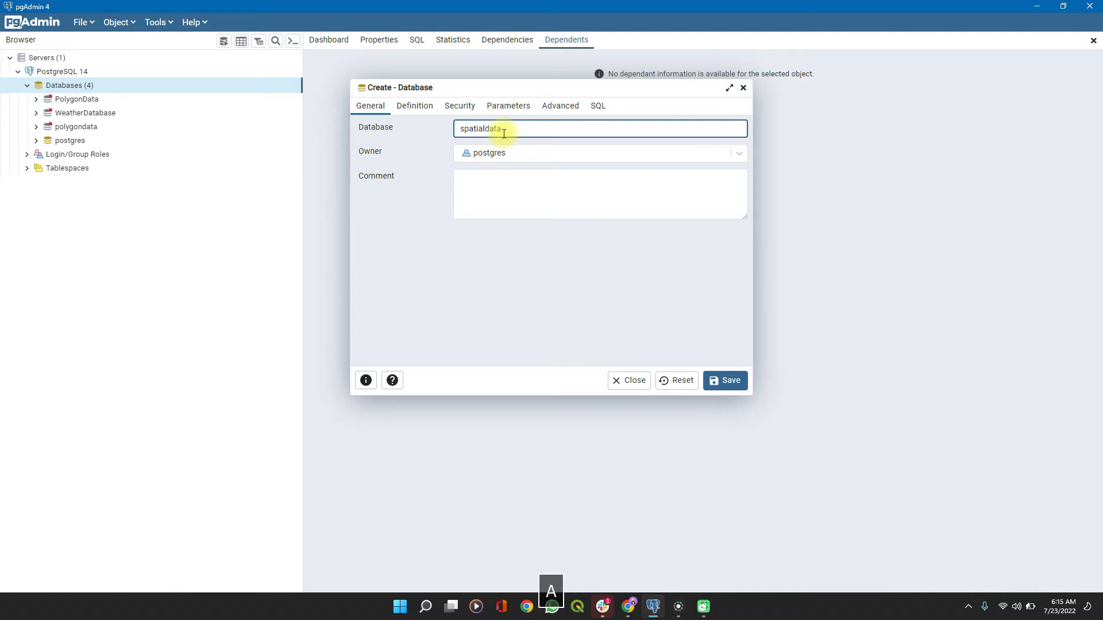
pyautogui.write('hub')
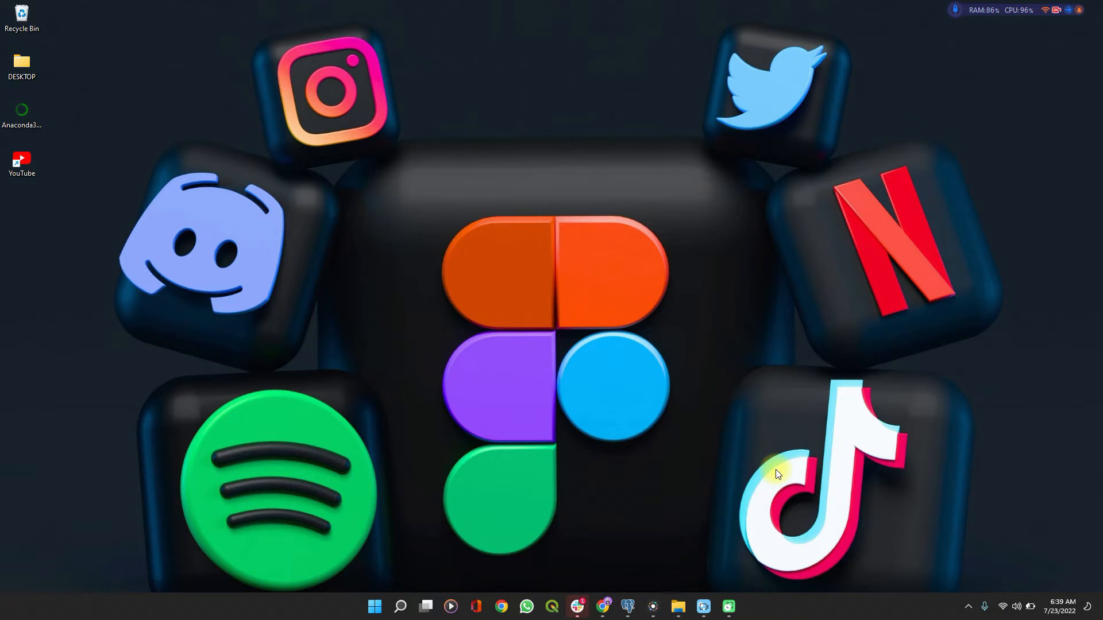
# Show all Start menu apps and expand the PostGIS Bundle 3 for PostgreSQL 14 folder.
pyautogui.click(375, 606)
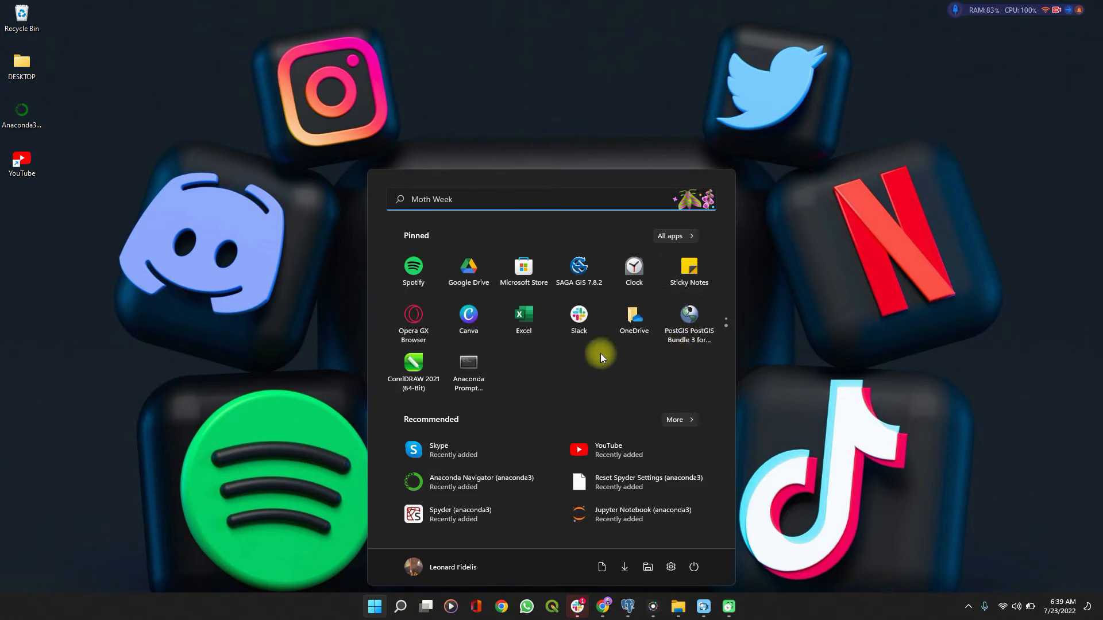
pyautogui.moveTo(689, 331)
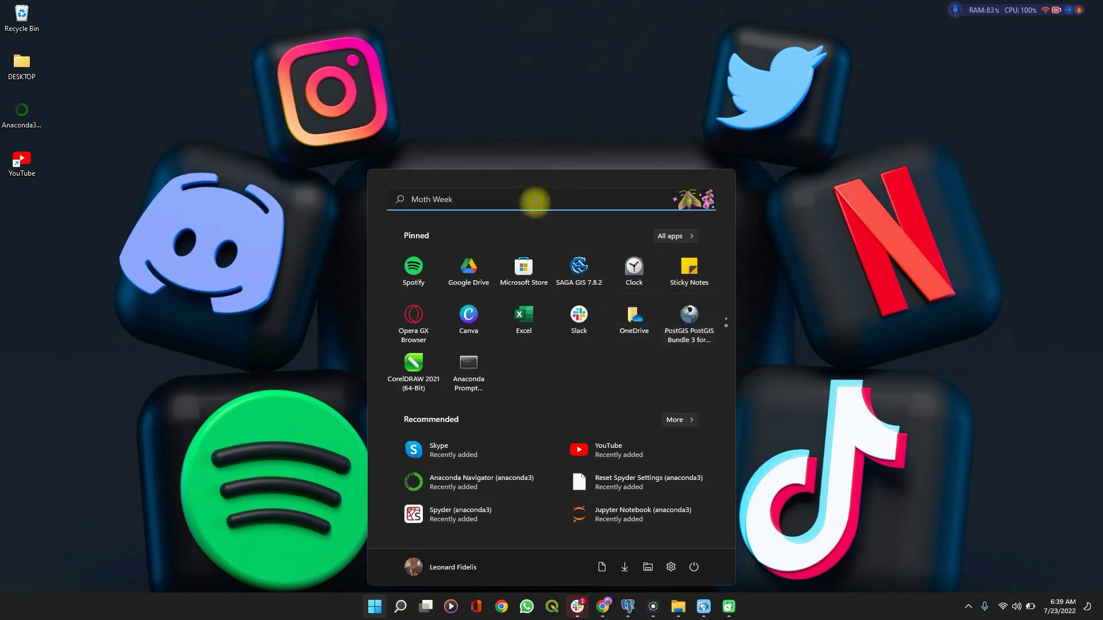
pyautogui.click(670, 236)
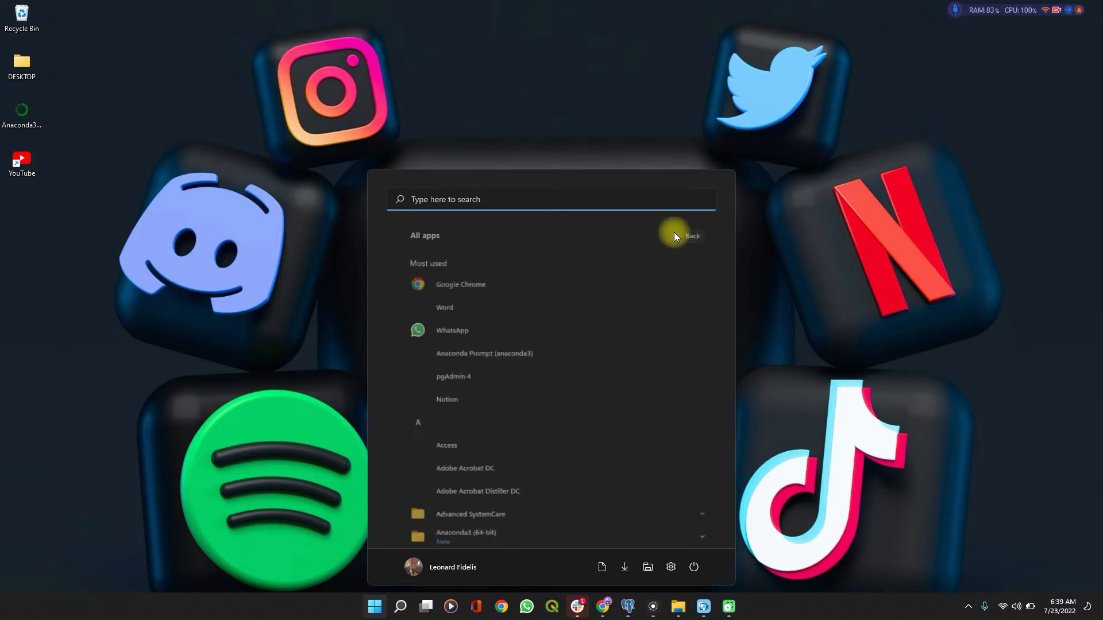
pyautogui.scroll(-3)
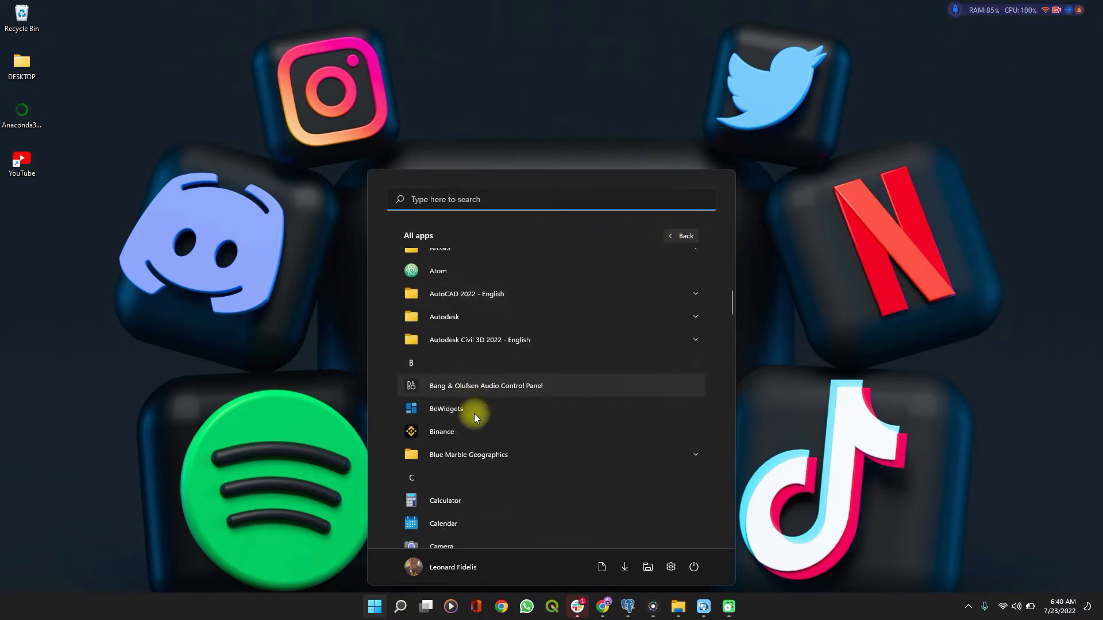
pyautogui.scroll(-3)
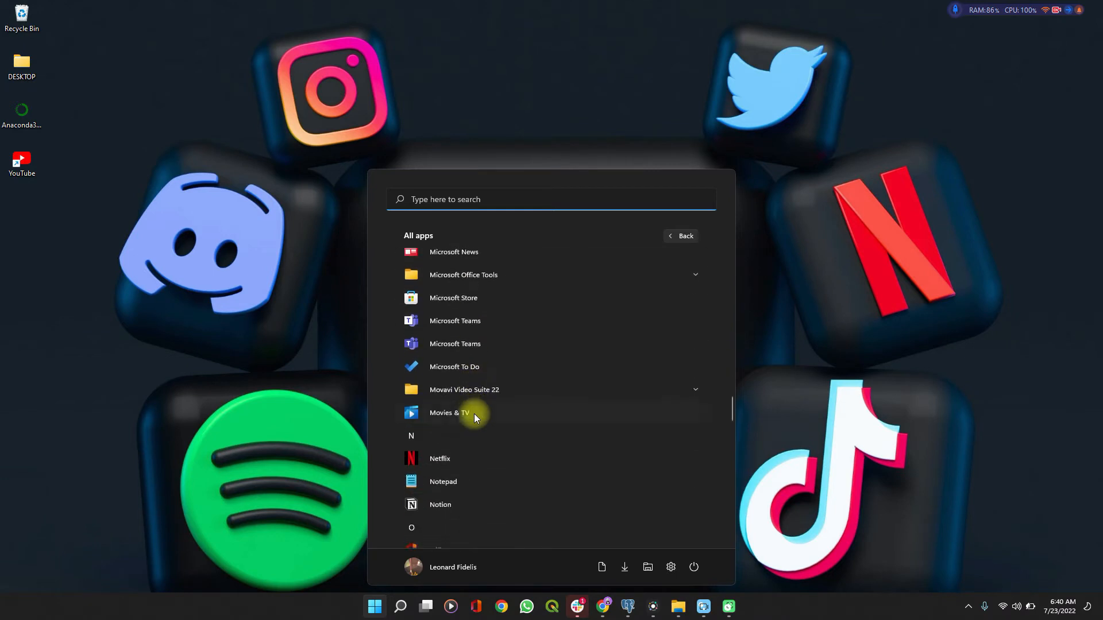
pyautogui.scroll(-3)
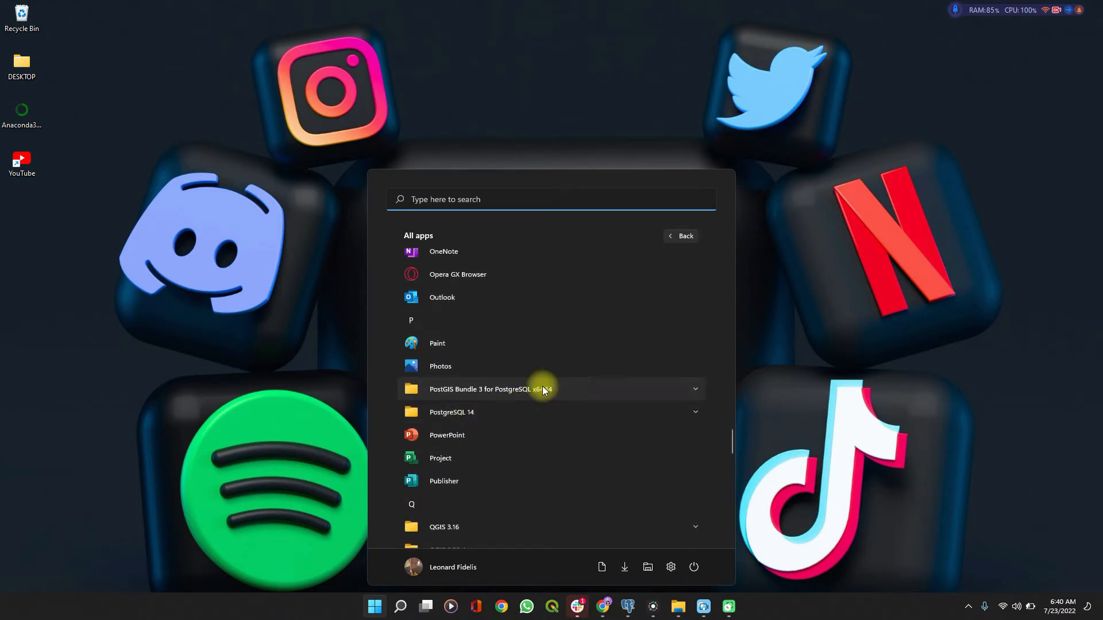
pyautogui.click(549, 390)
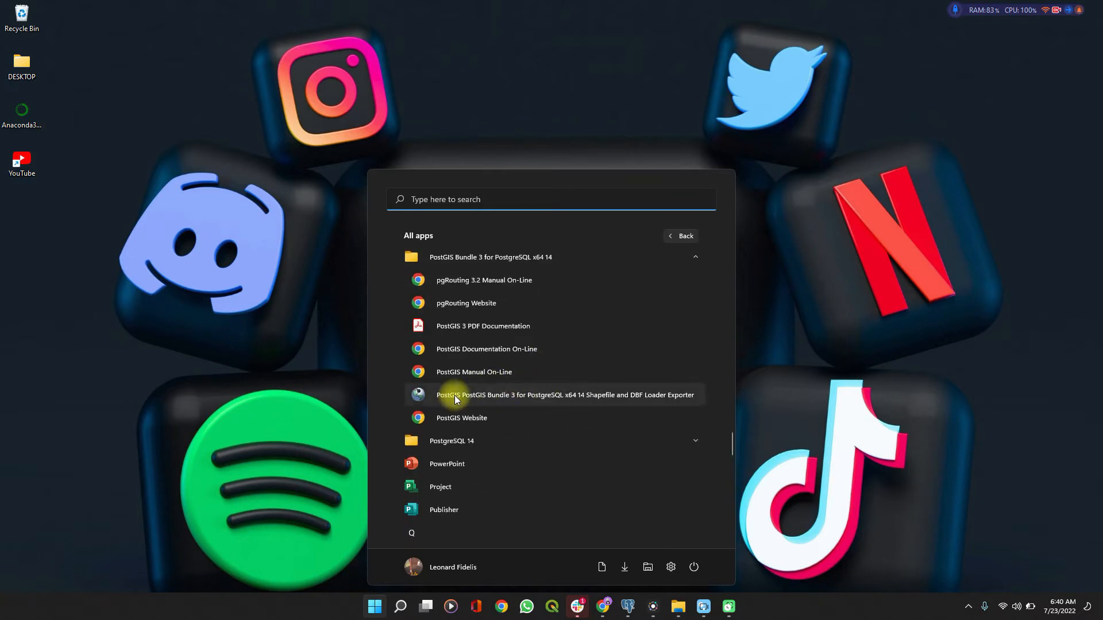
pyautogui.moveTo(487, 400)
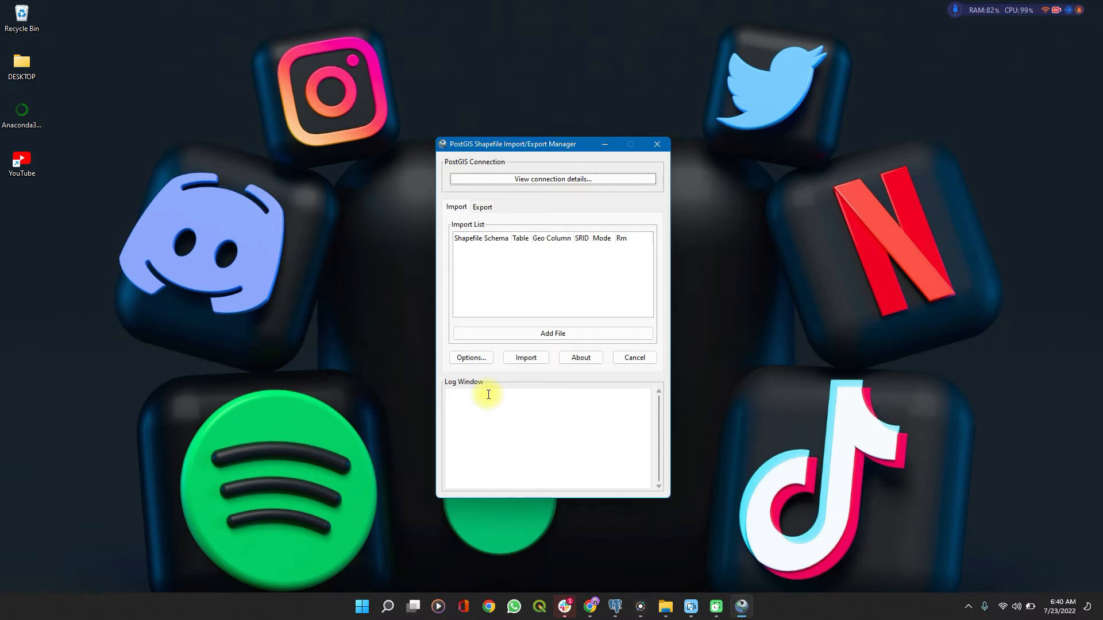
pyautogui.moveTo(517, 314)
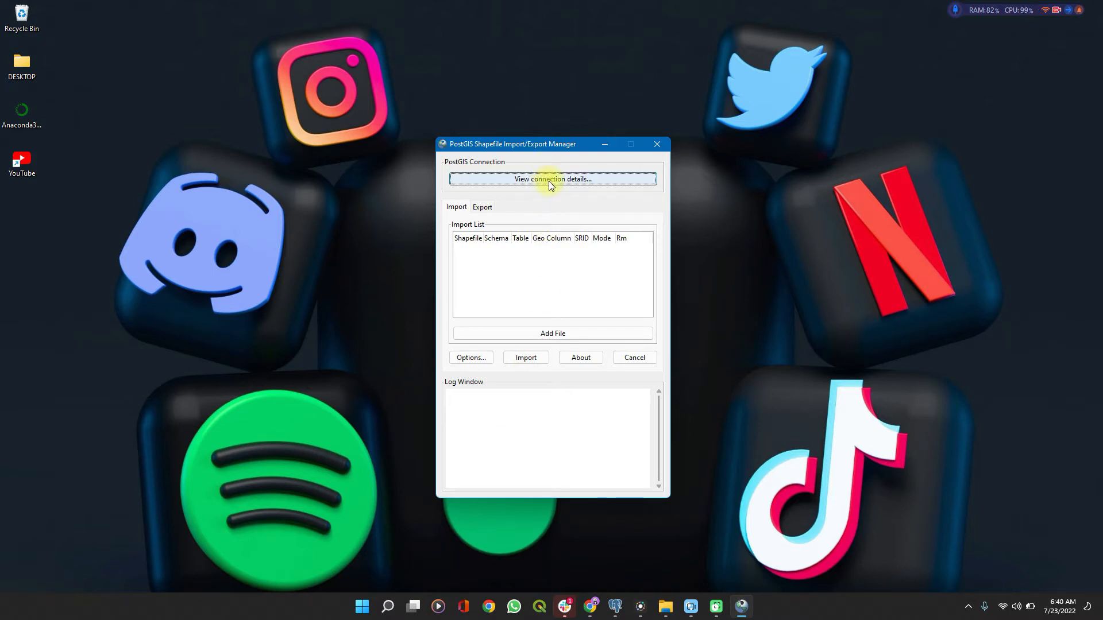
# Connect as user postgres with password to database spatialdatahub on localhost:5432.
pyautogui.click(553, 179)
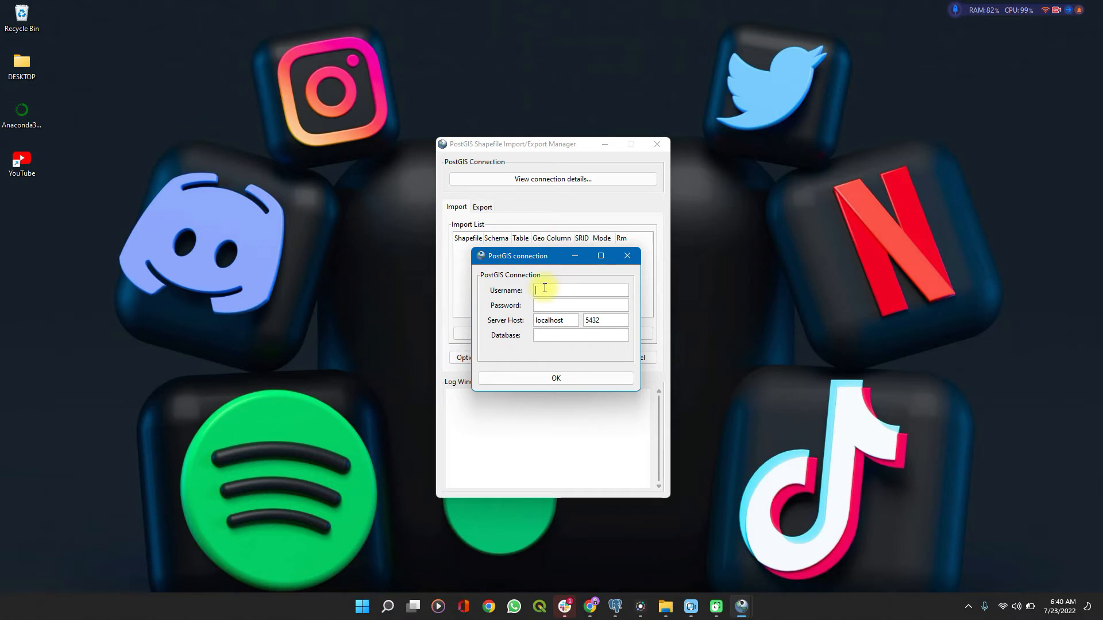
pyautogui.write('postgres')
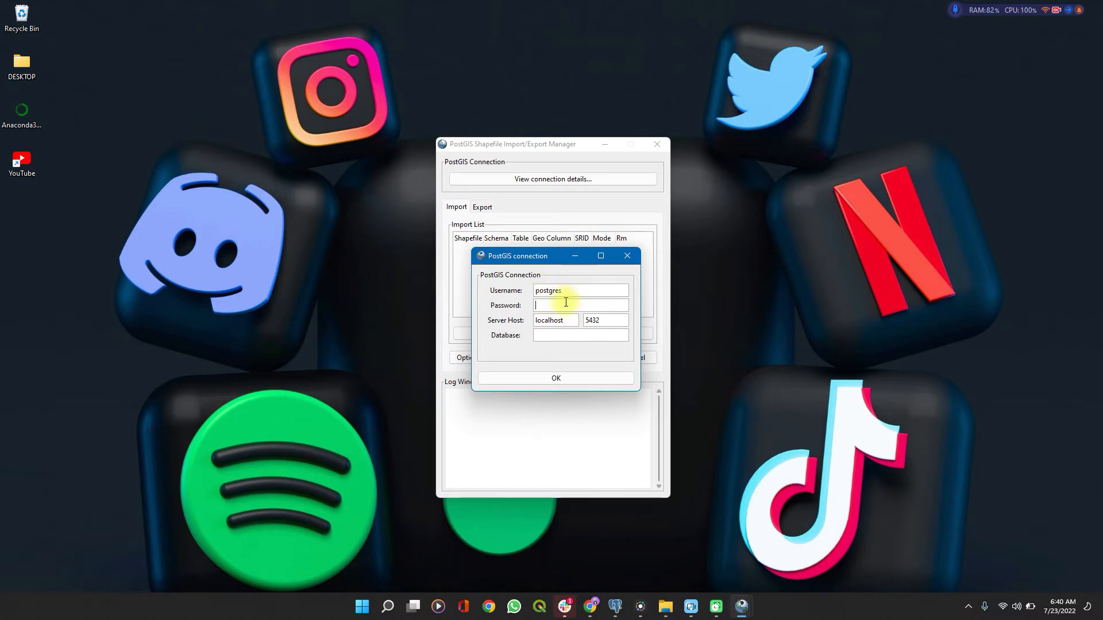
pyautogui.write('••••')
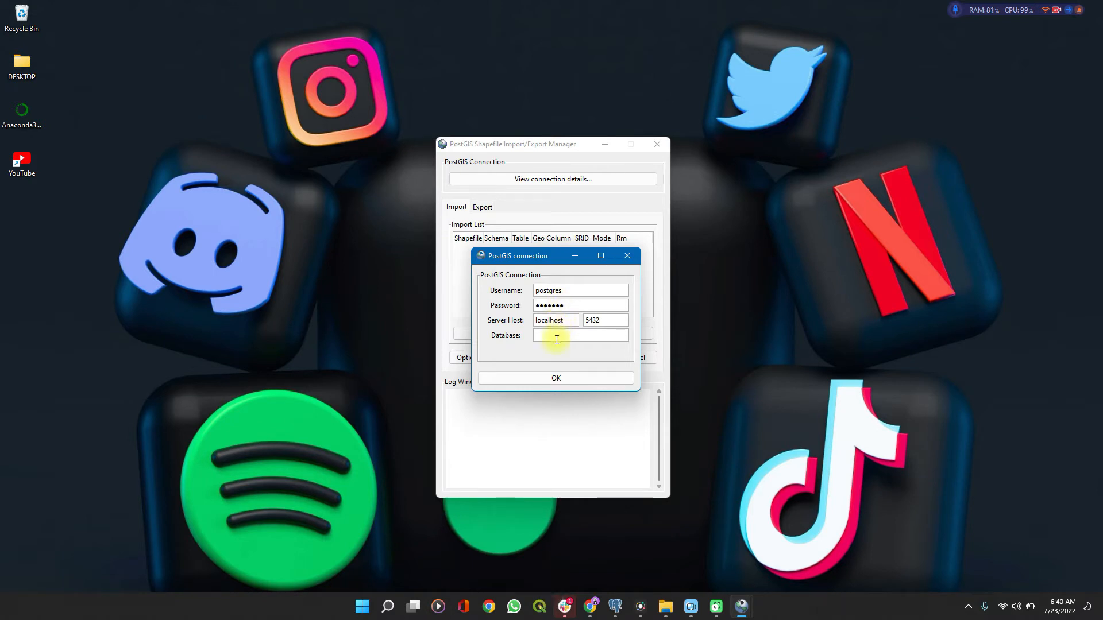
pyautogui.click(579, 334)
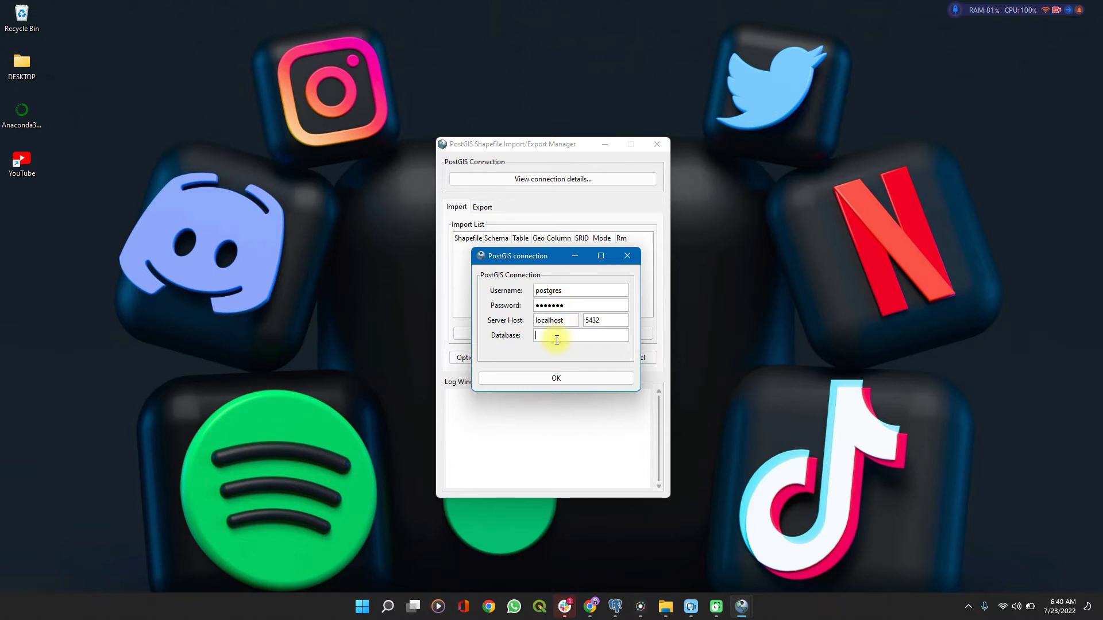
pyautogui.write('spatial')
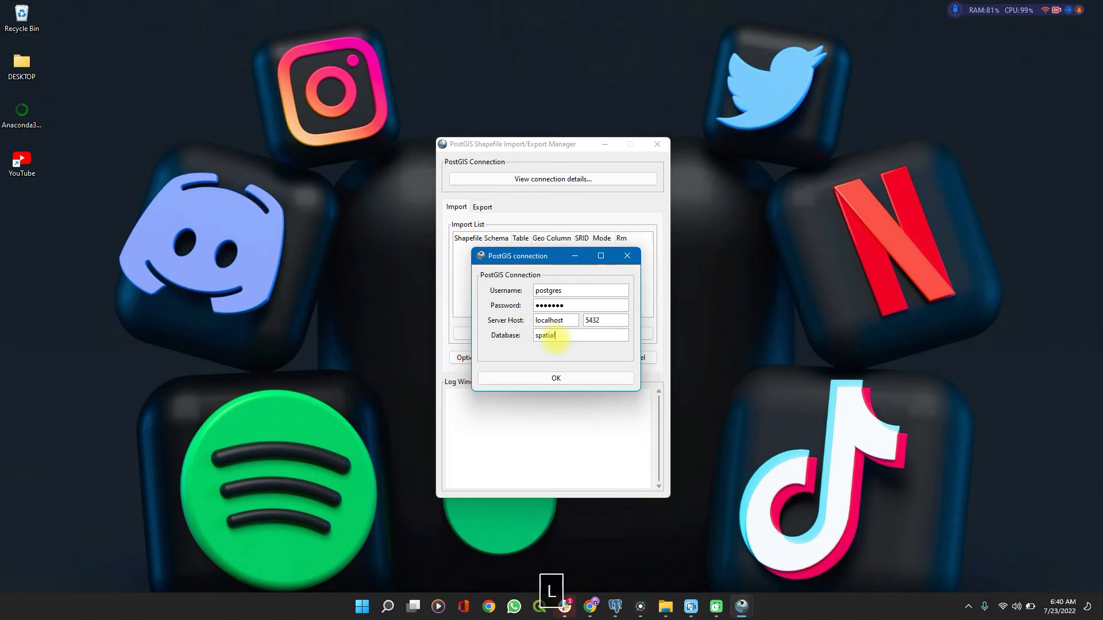
pyautogui.write('datahub')
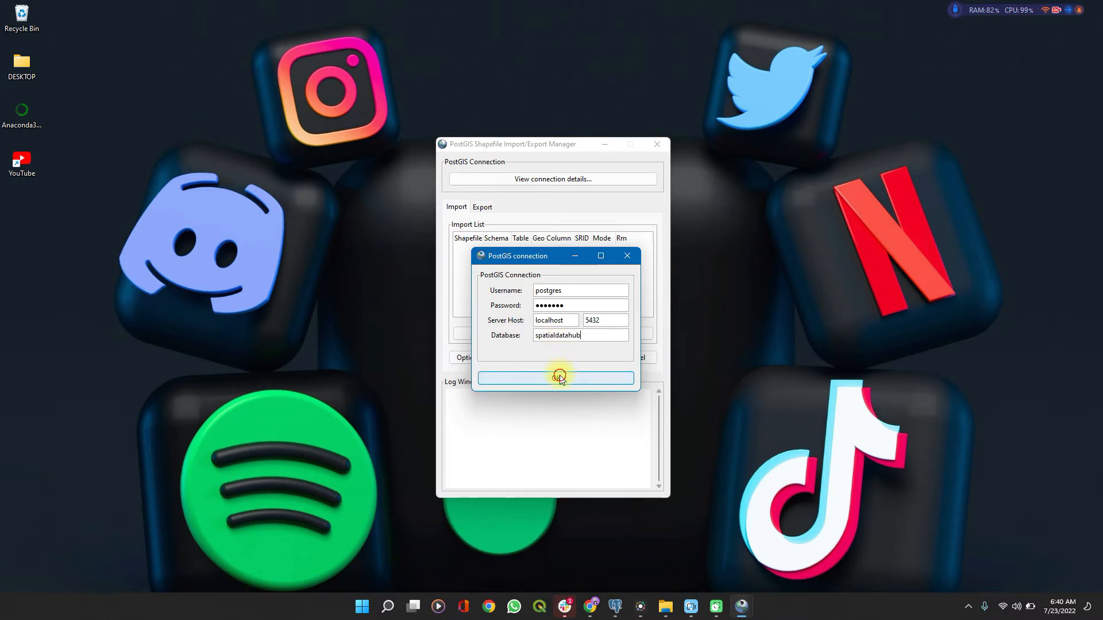
pyautogui.click(556, 378)
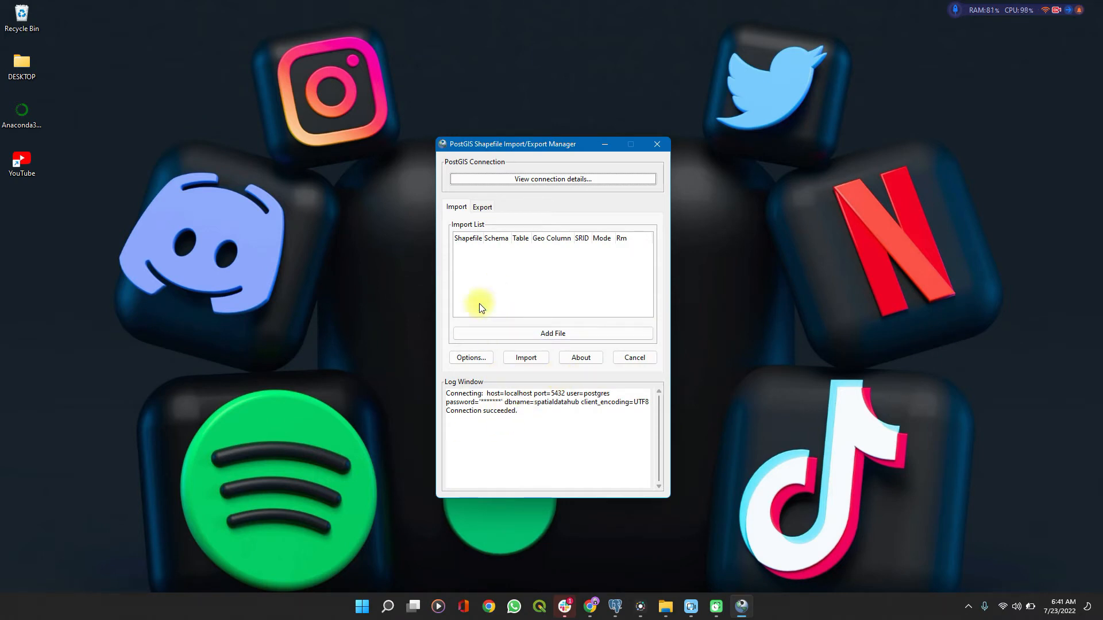
pyautogui.moveTo(513, 311)
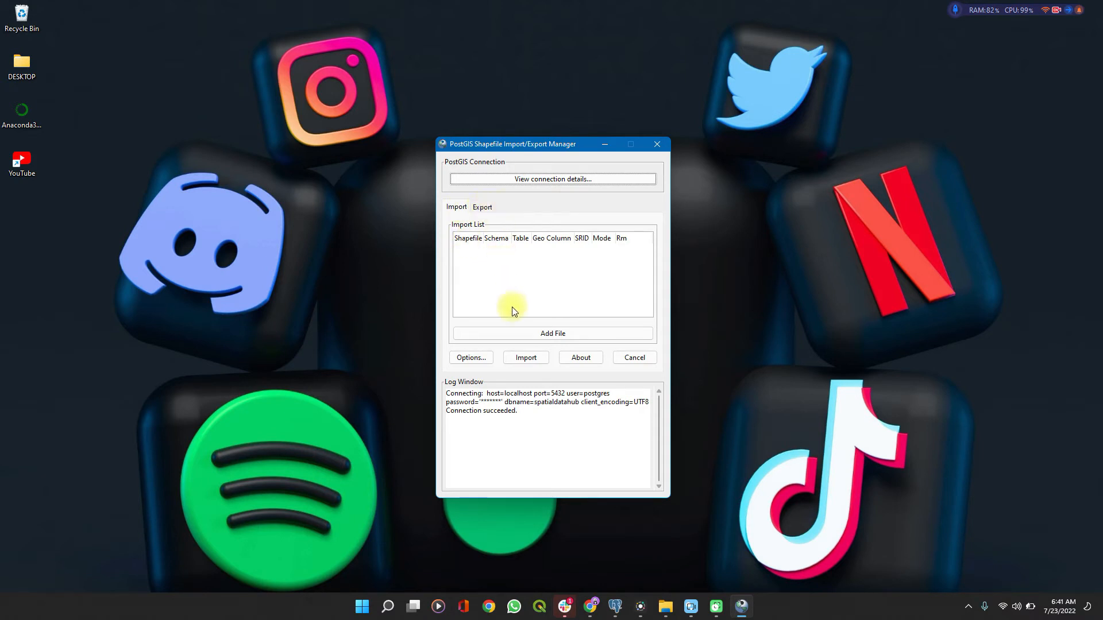
# Bring up the Select a Shape File chooser via Add File.
pyautogui.click(553, 333)
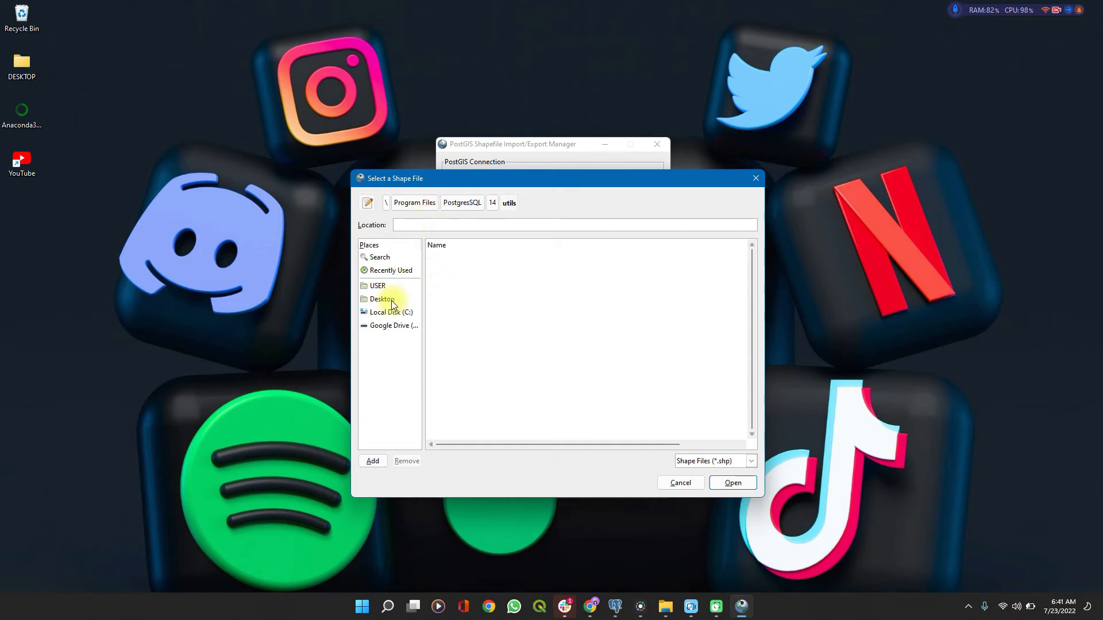
# Browse Documents > Files.QGIS > Spatial Data Hub and select swimingkmz.shp.
pyautogui.click(377, 285)
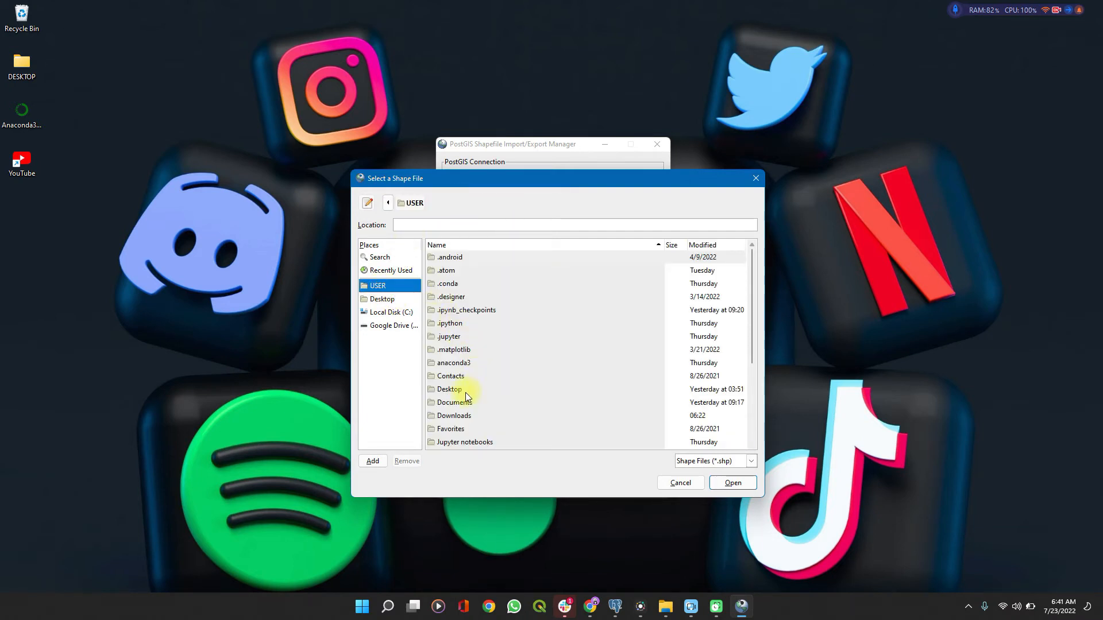
pyautogui.click(453, 402)
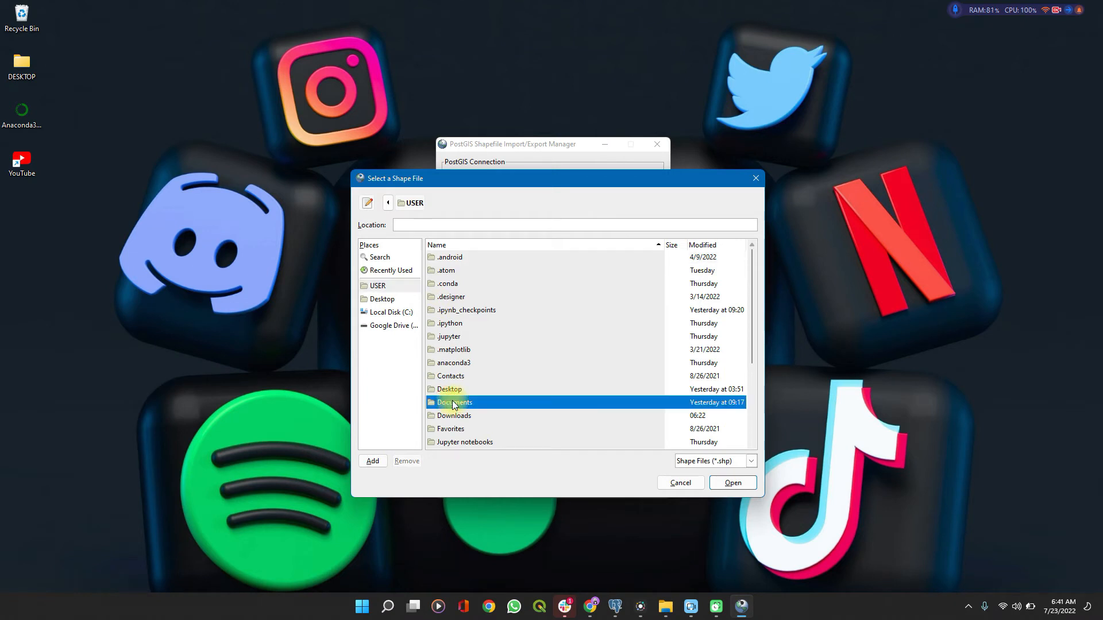
pyautogui.doubleClick(453, 402)
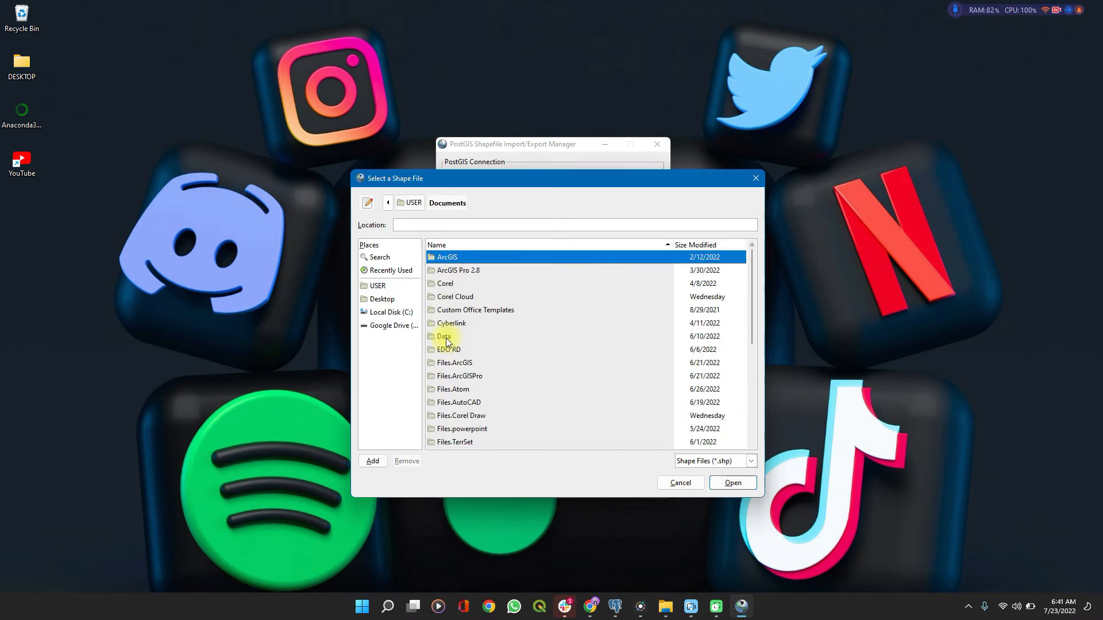
pyautogui.scroll(-3)
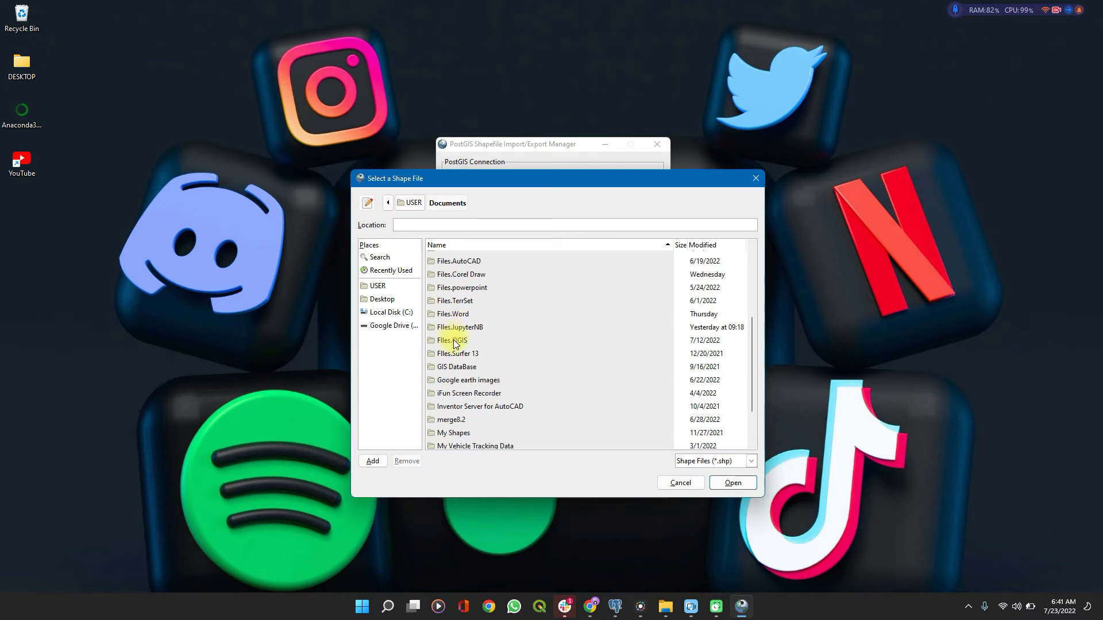
pyautogui.doubleClick(453, 340)
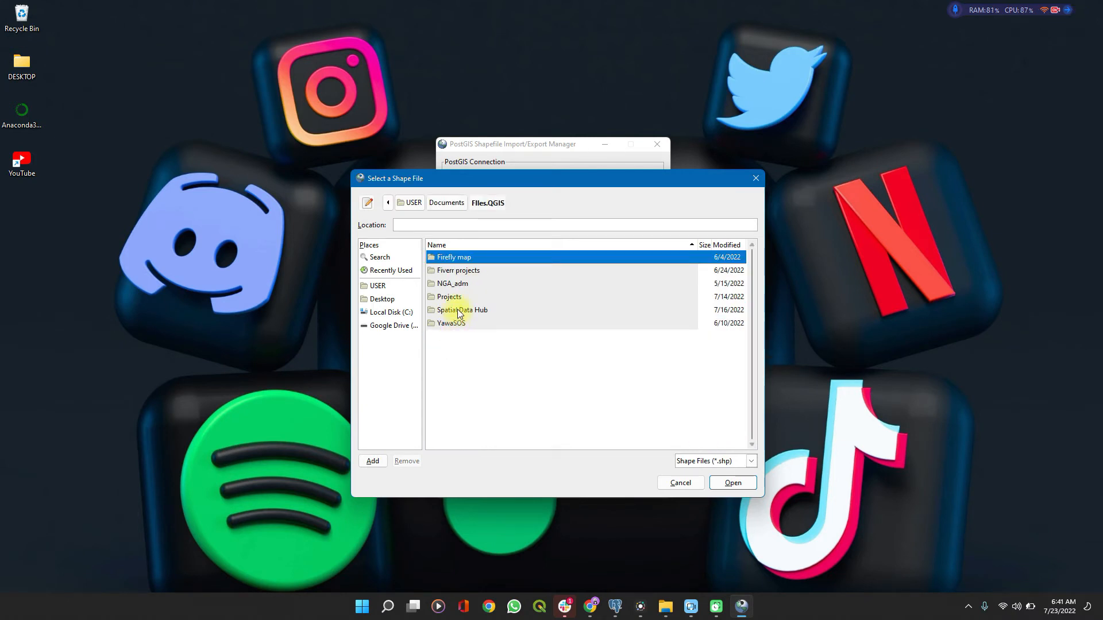
pyautogui.doubleClick(462, 309)
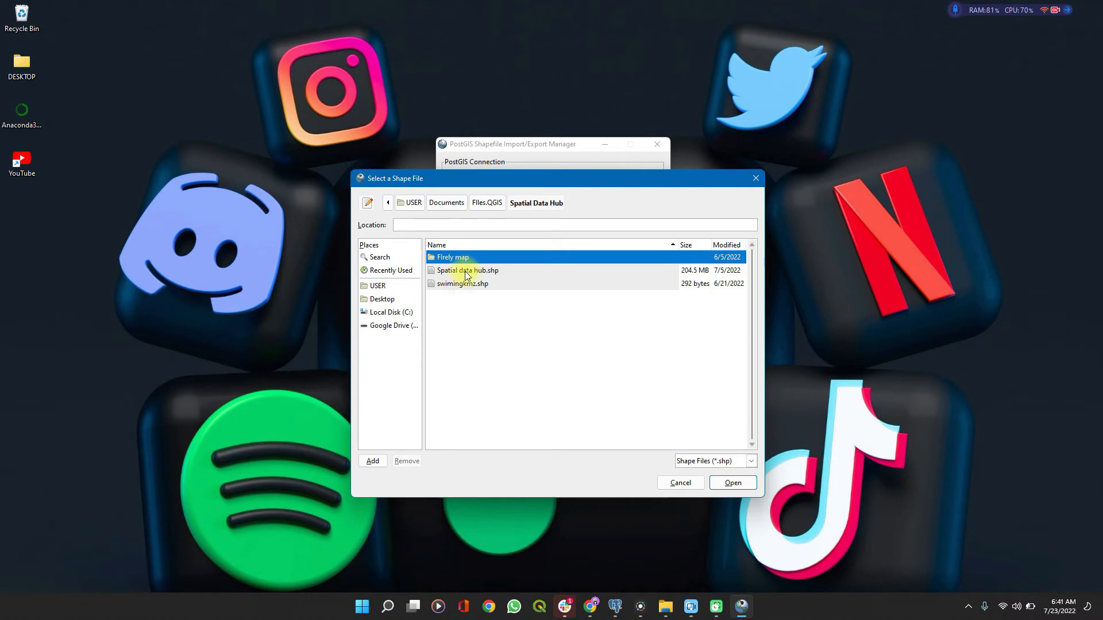
pyautogui.click(462, 284)
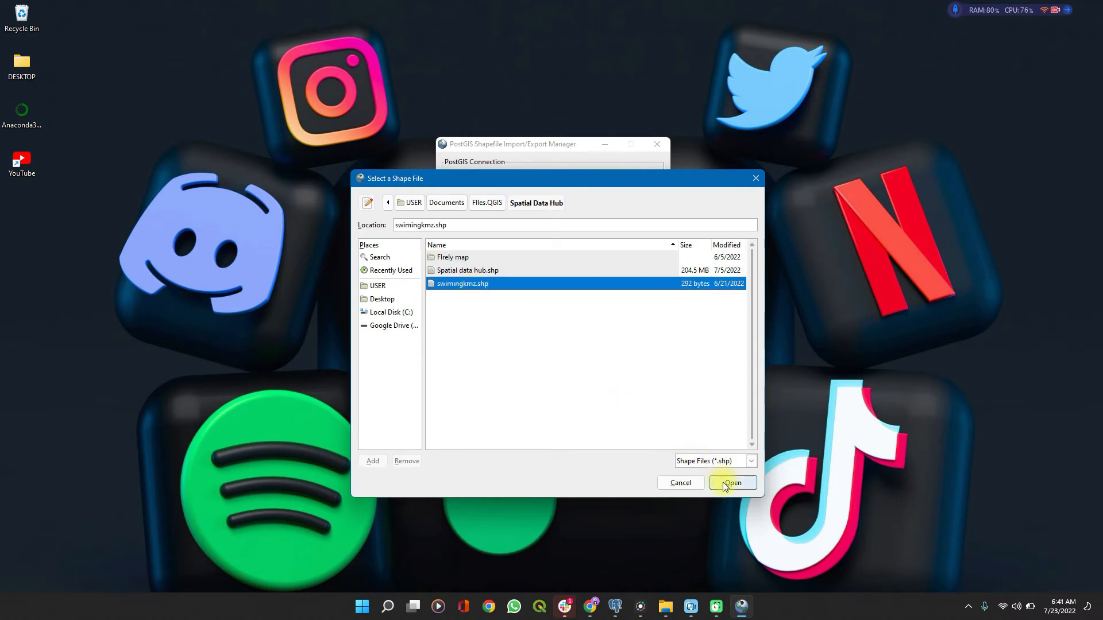
# Add swimingkmz to the import list with SRID 4326 and geometry column geom.
pyautogui.click(732, 484)
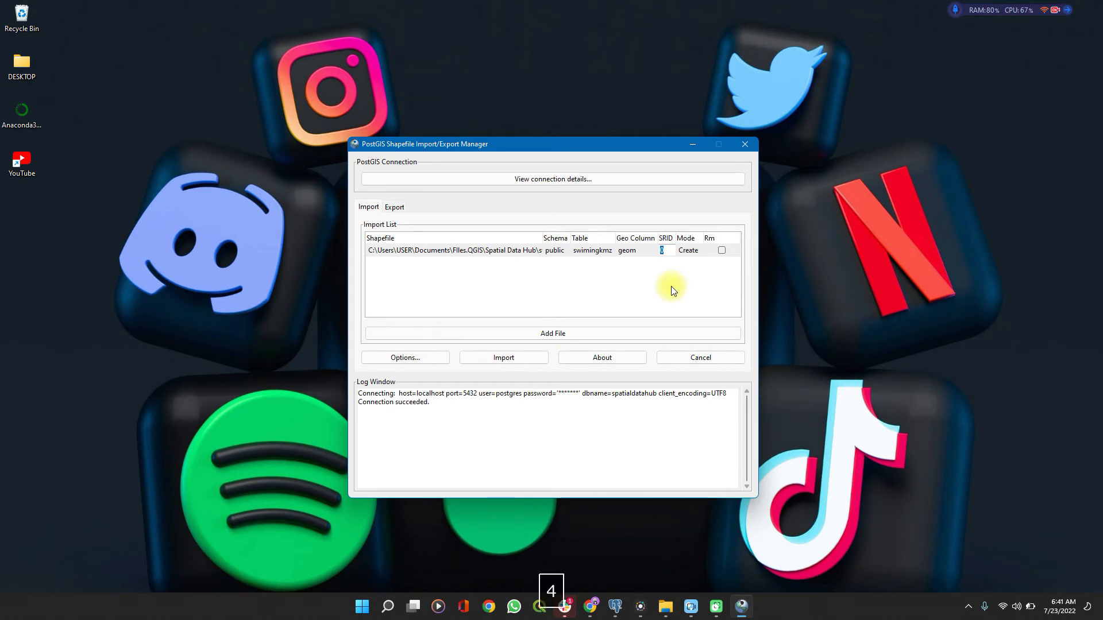
pyautogui.write('4326')
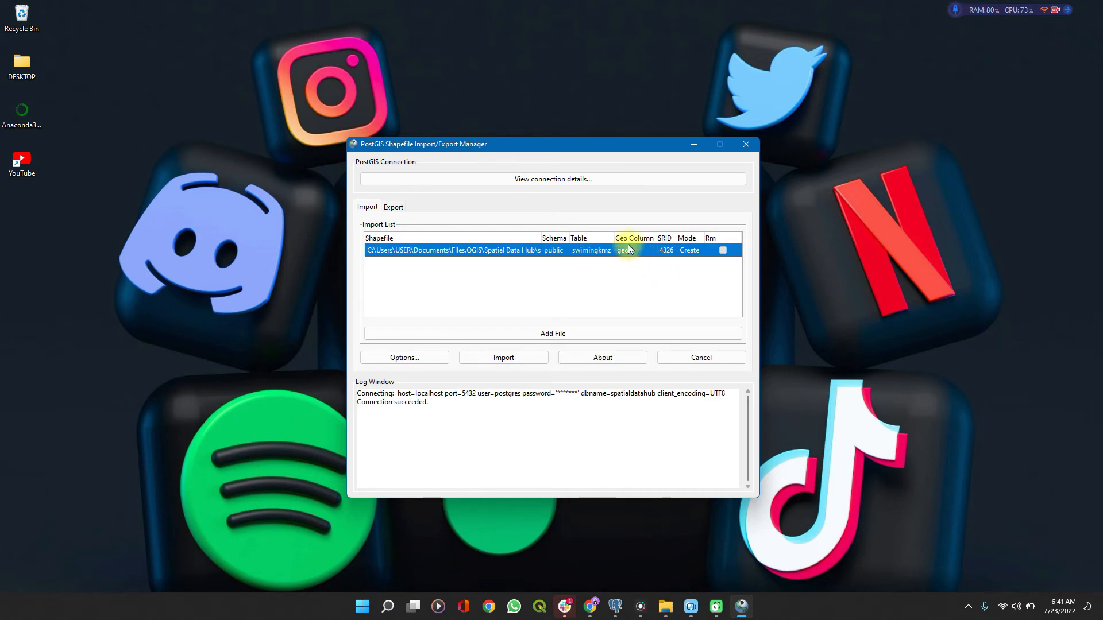
pyautogui.doubleClick(625, 249)
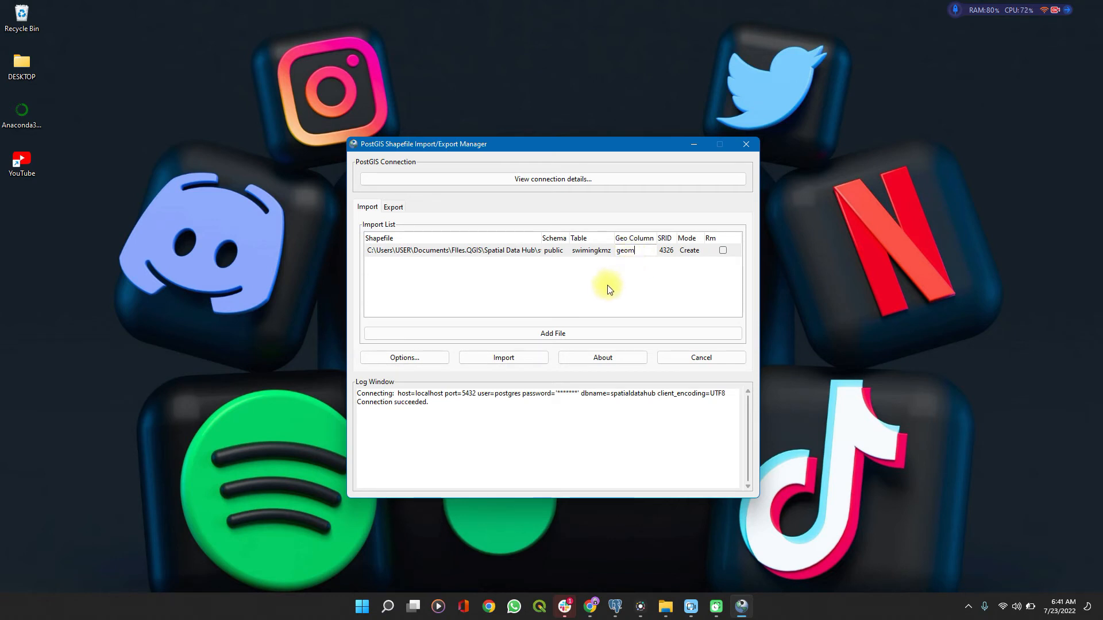
pyautogui.click(462, 250)
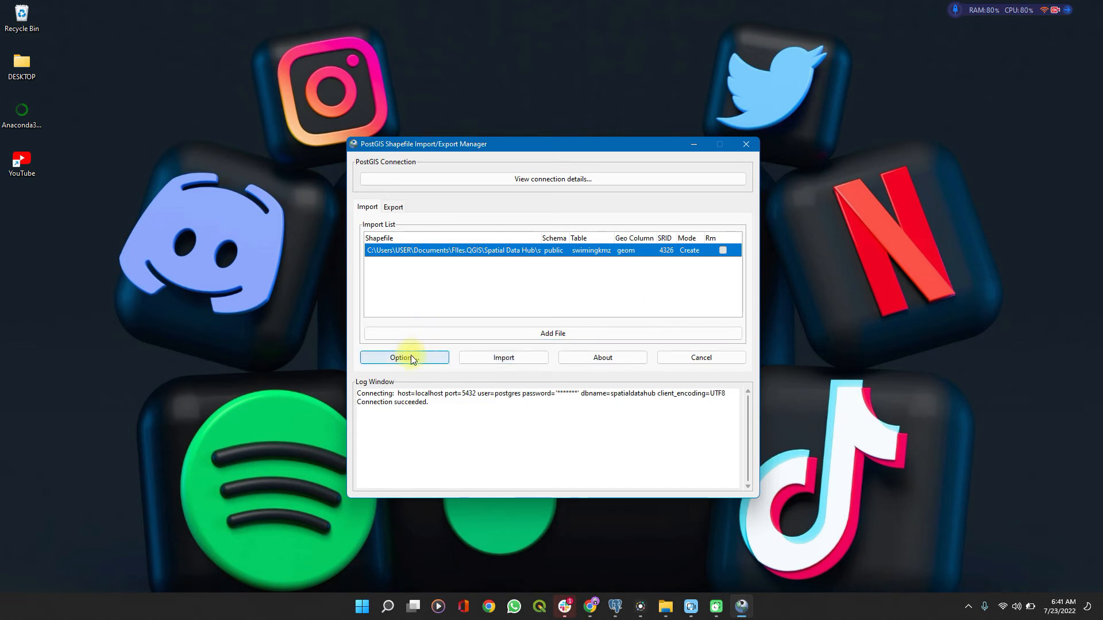
pyautogui.click(402, 358)
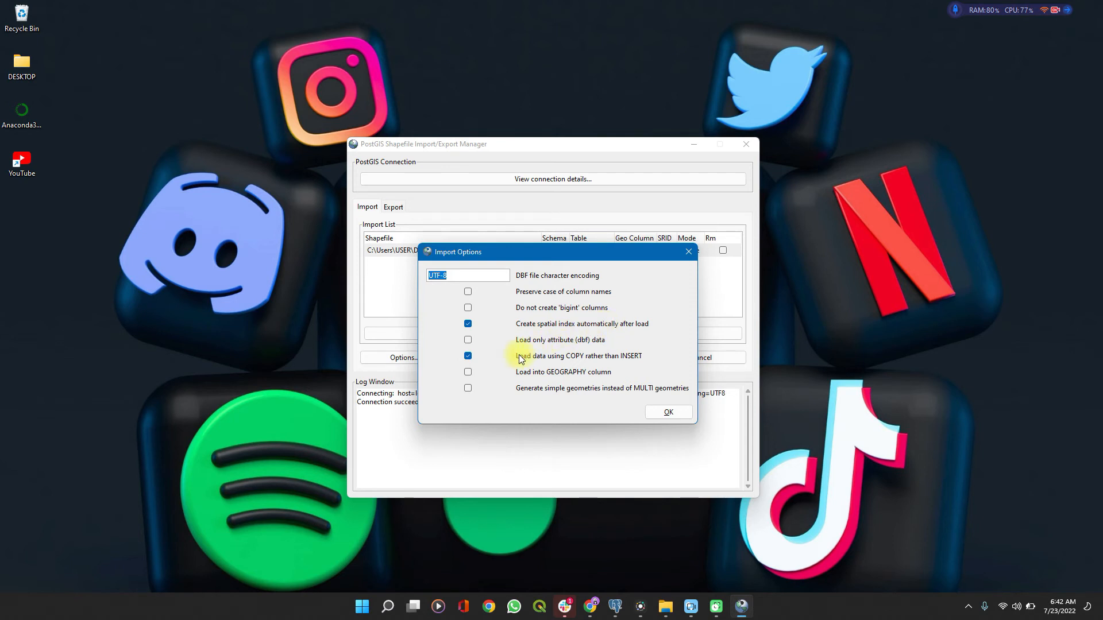
pyautogui.moveTo(667, 274)
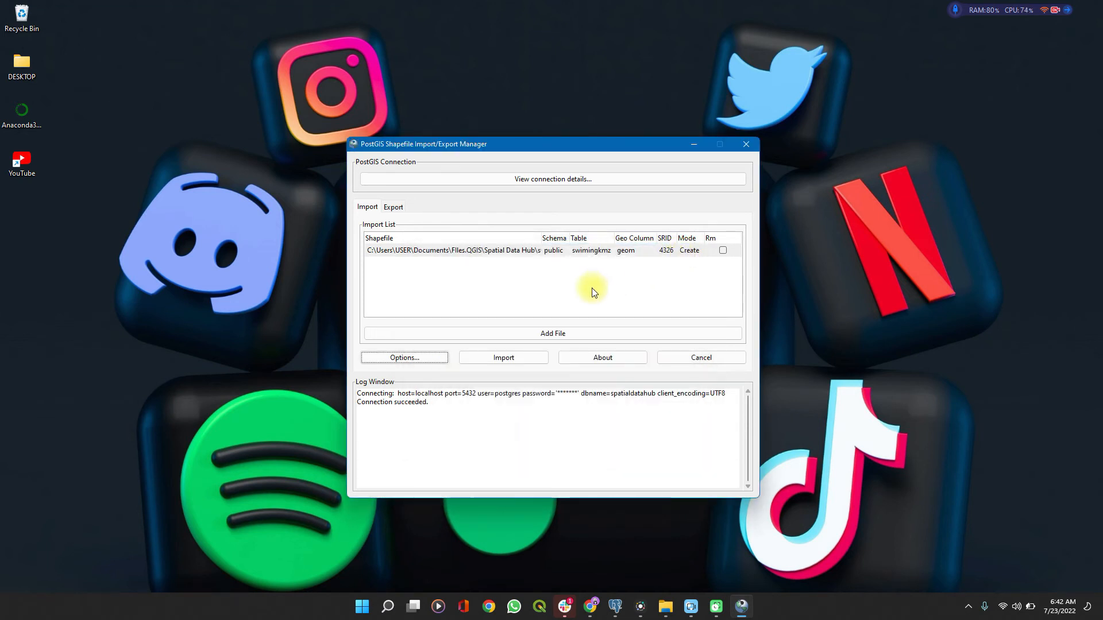
pyautogui.moveTo(493, 289)
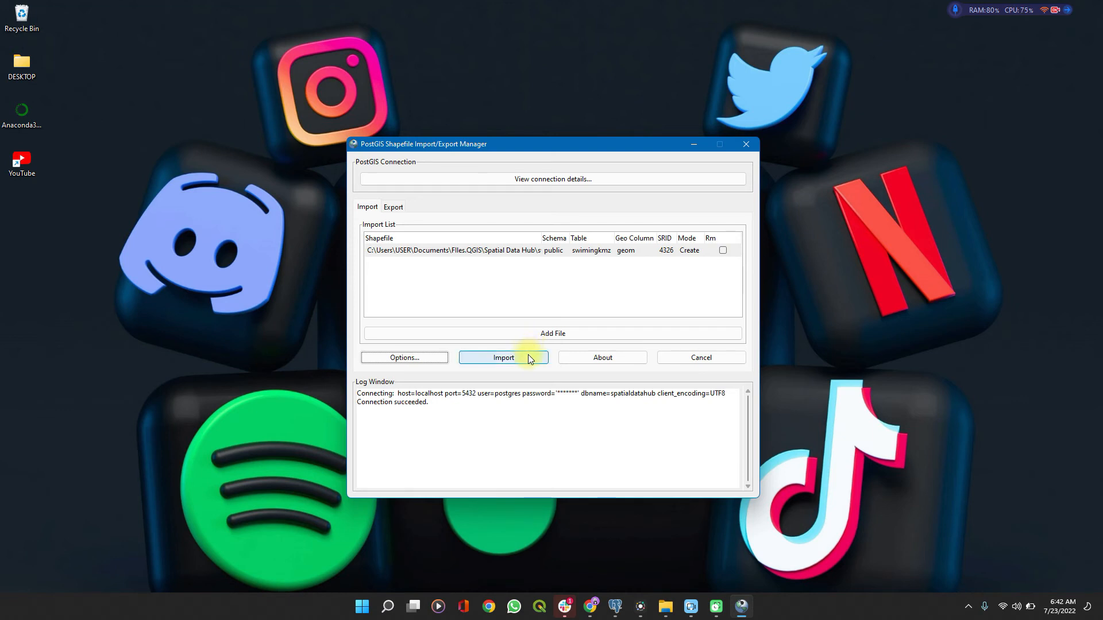
# Run the import of swimingkmz into spatialdatahub until the log reports completion.
pyautogui.click(502, 357)
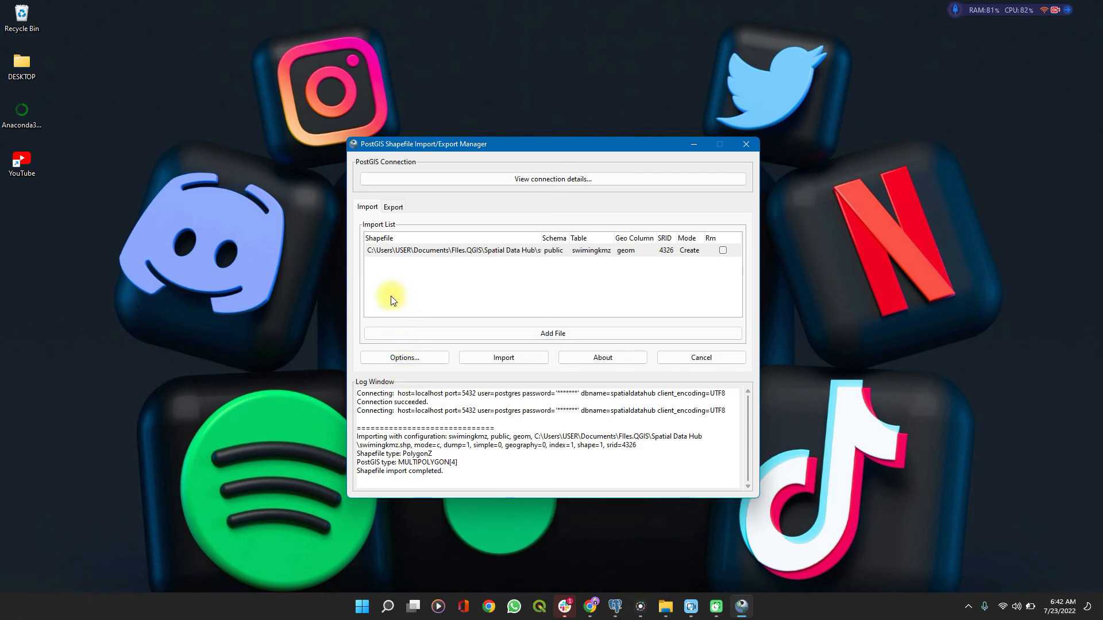
pyautogui.moveTo(629, 295)
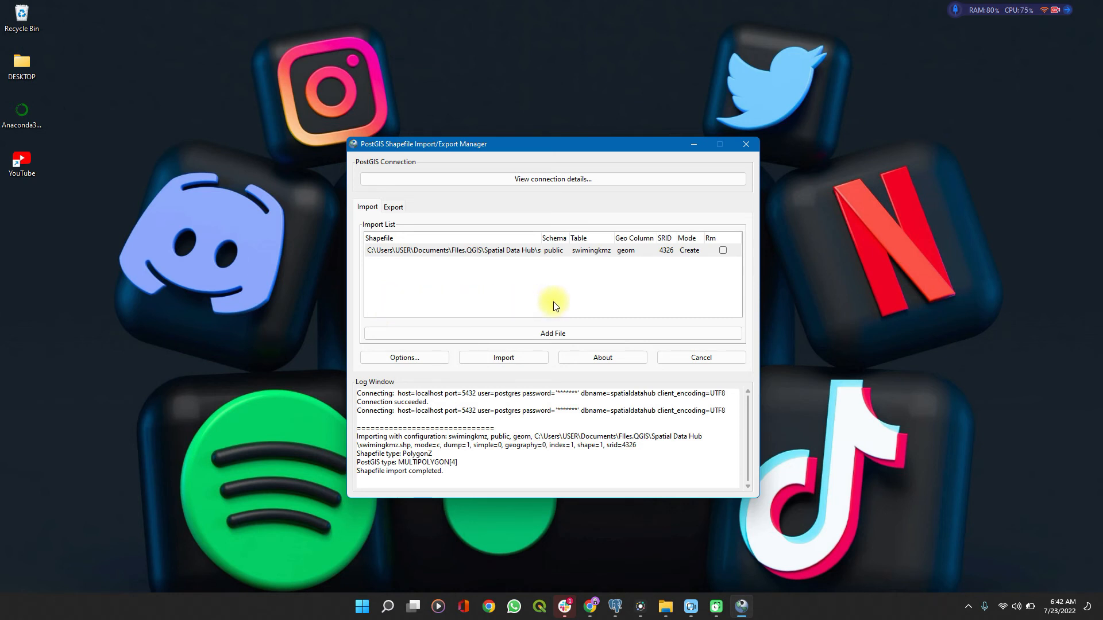
pyautogui.moveTo(625, 369)
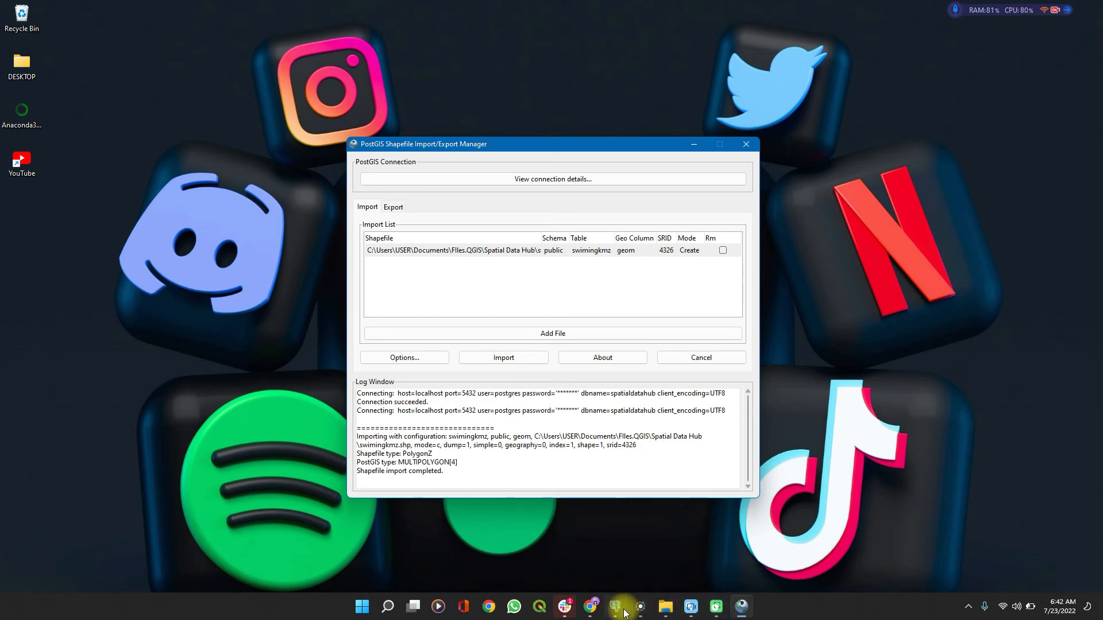
# Switch to pgAdmin 4, expand spatialdatahub's tables and refresh the database.
pyautogui.click(613, 607)
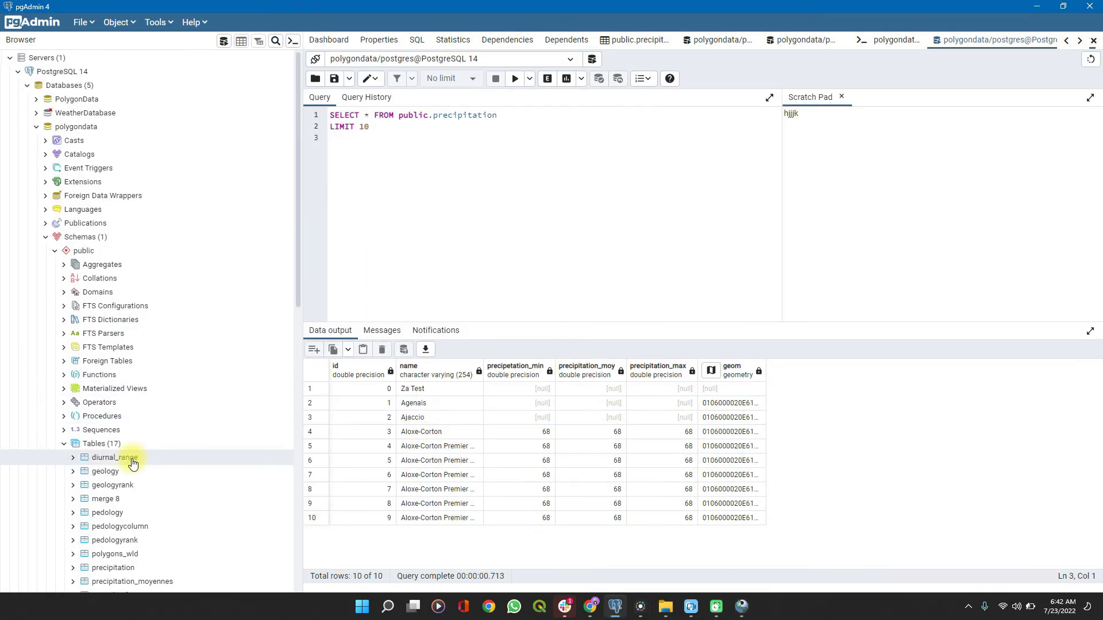
pyautogui.scroll(-3)
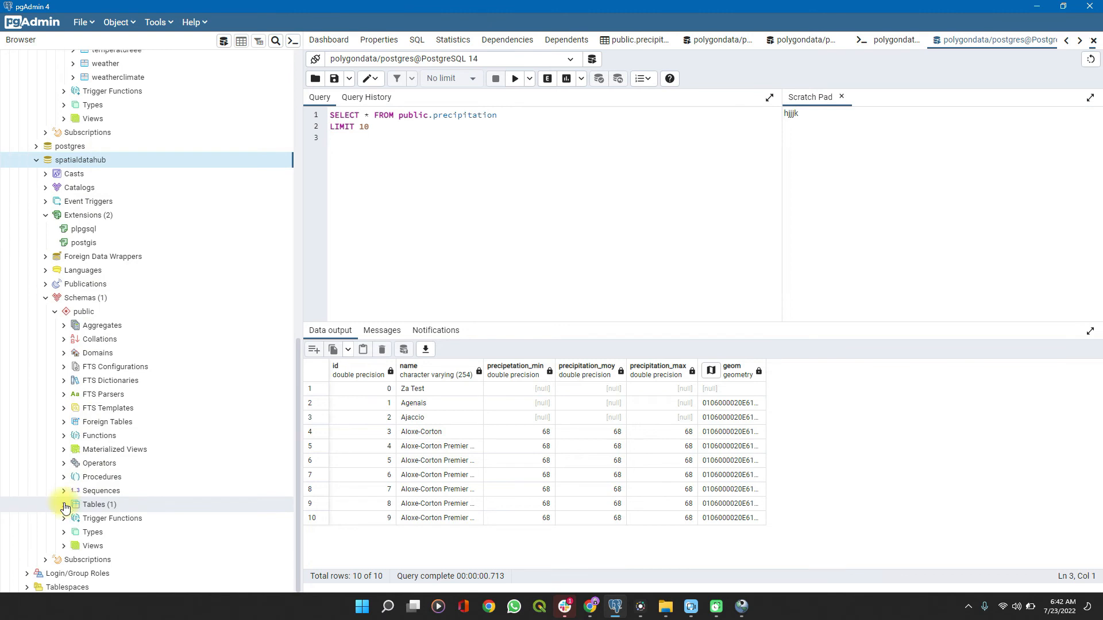
pyautogui.click(64, 506)
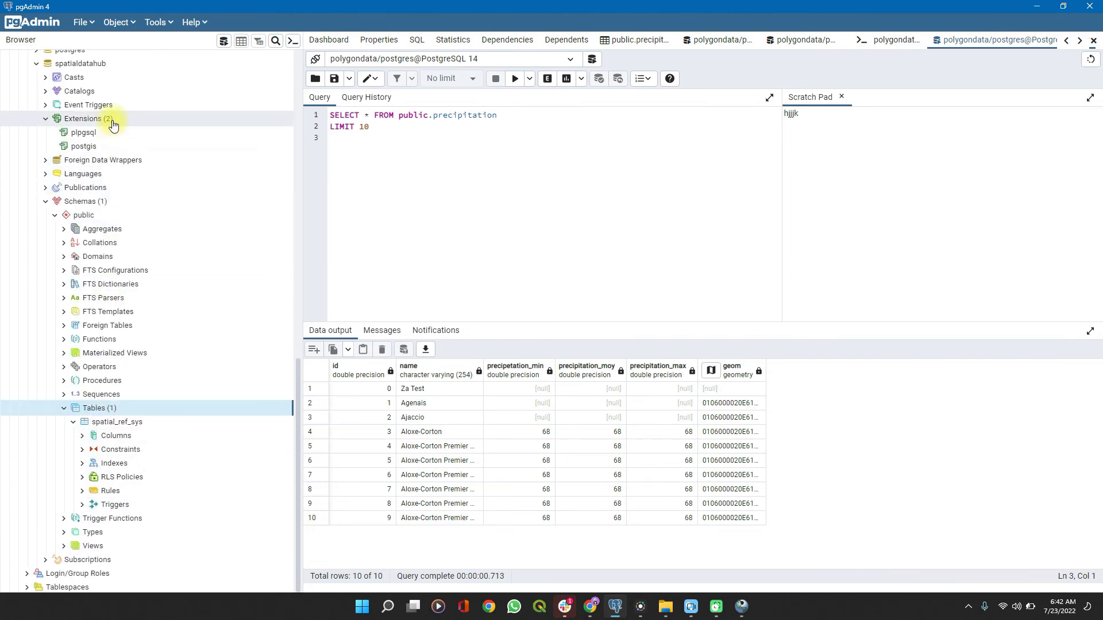
pyautogui.scroll(-3)
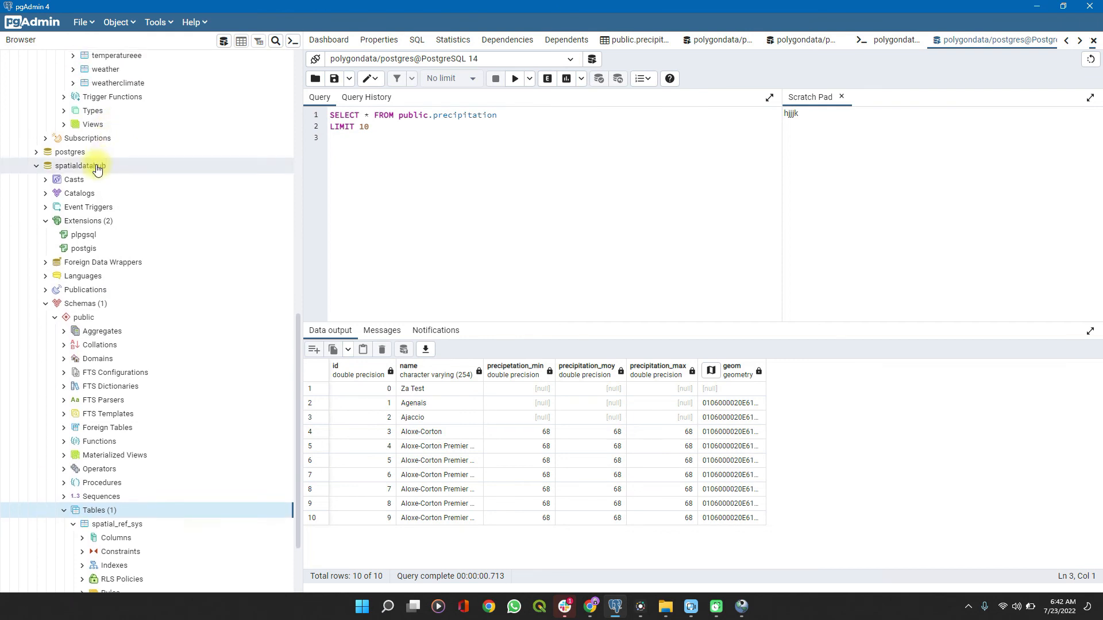
pyautogui.rightClick(80, 165)
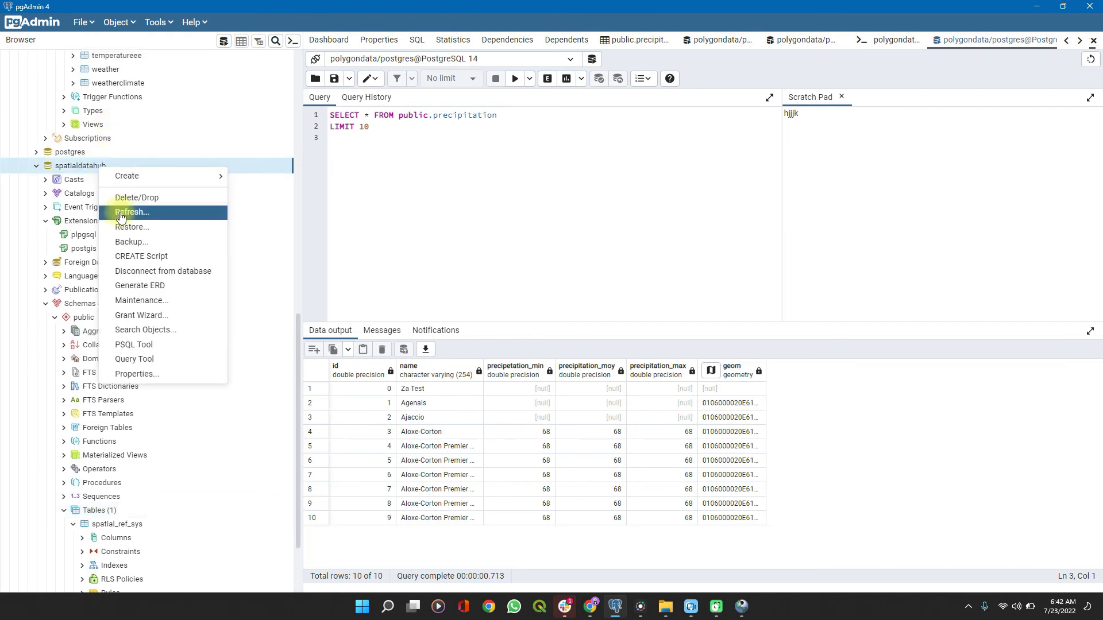
pyautogui.click(131, 212)
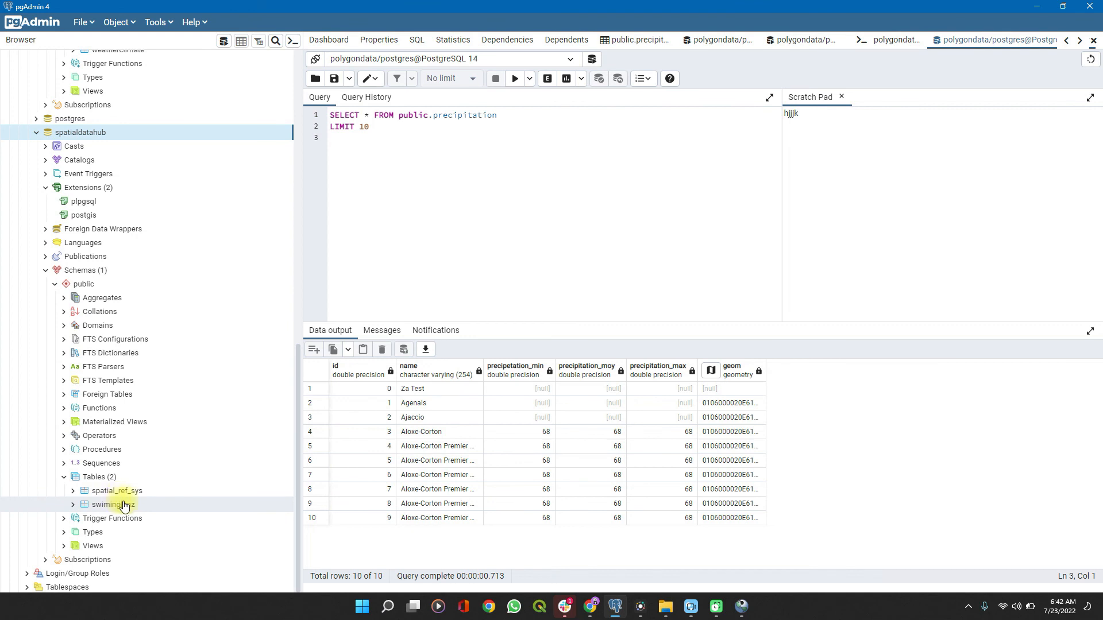
# View the first 100 rows of the swimingkmz table.
pyautogui.click(114, 504)
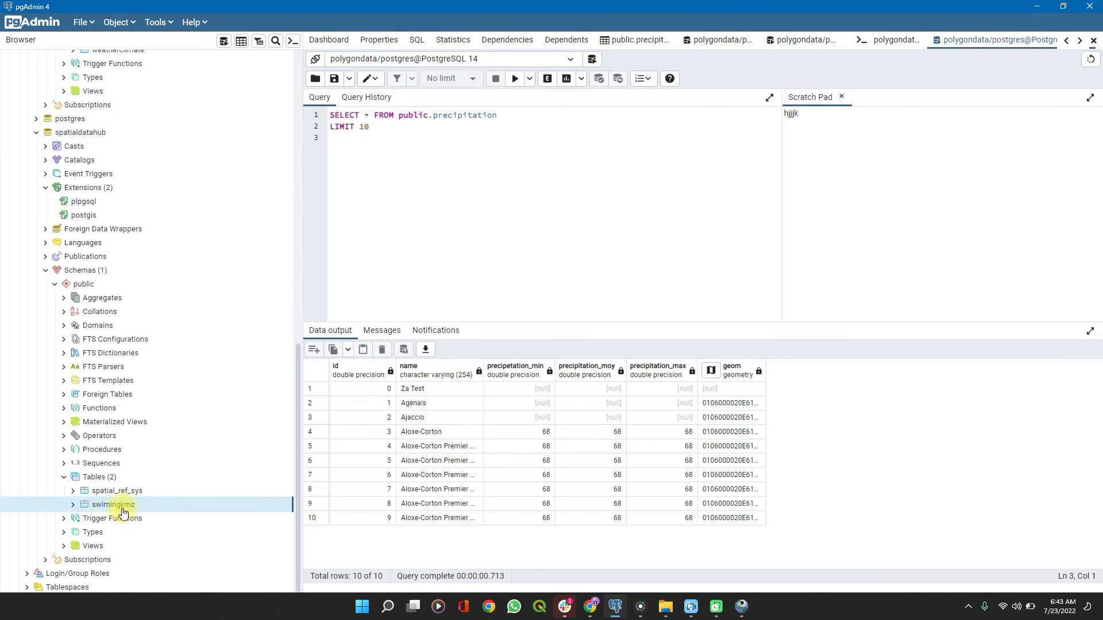
pyautogui.rightClick(112, 506)
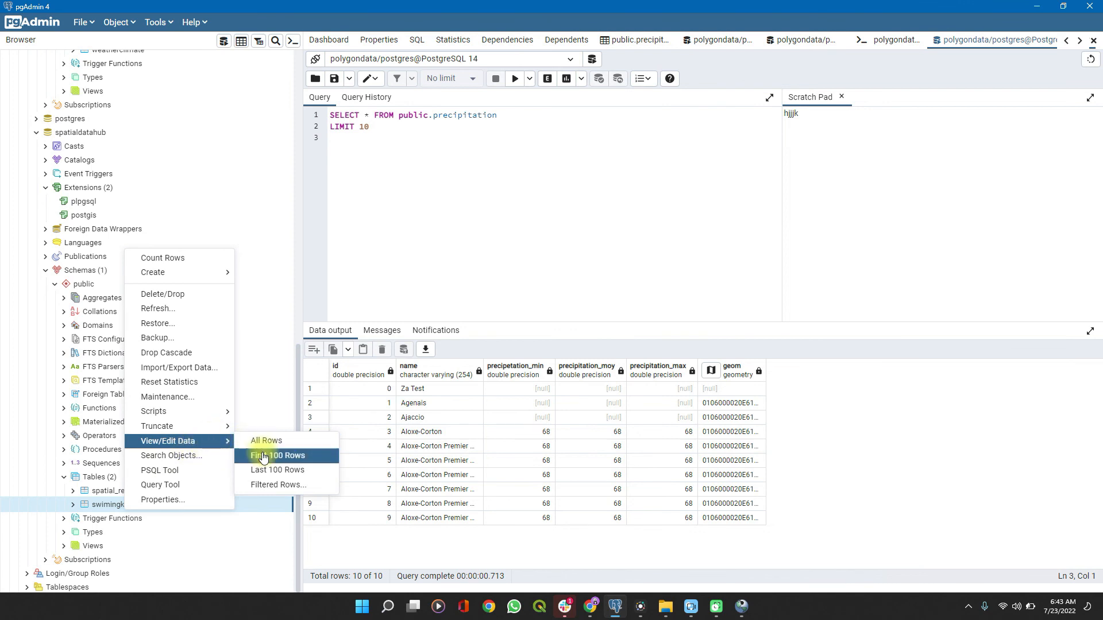
pyautogui.click(278, 456)
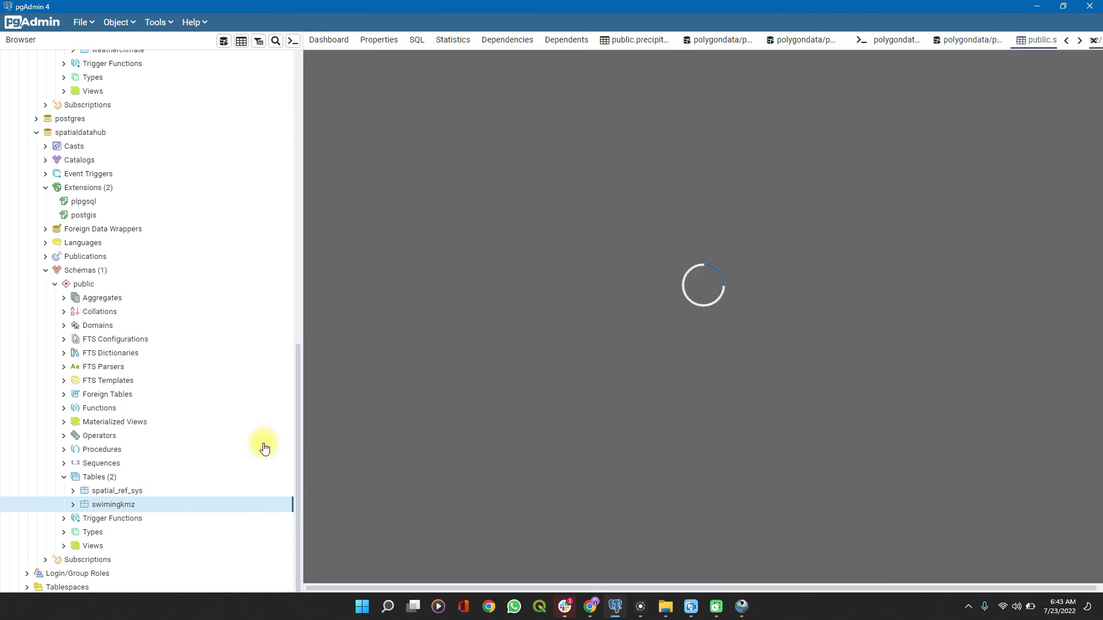
pyautogui.moveTo(436, 416)
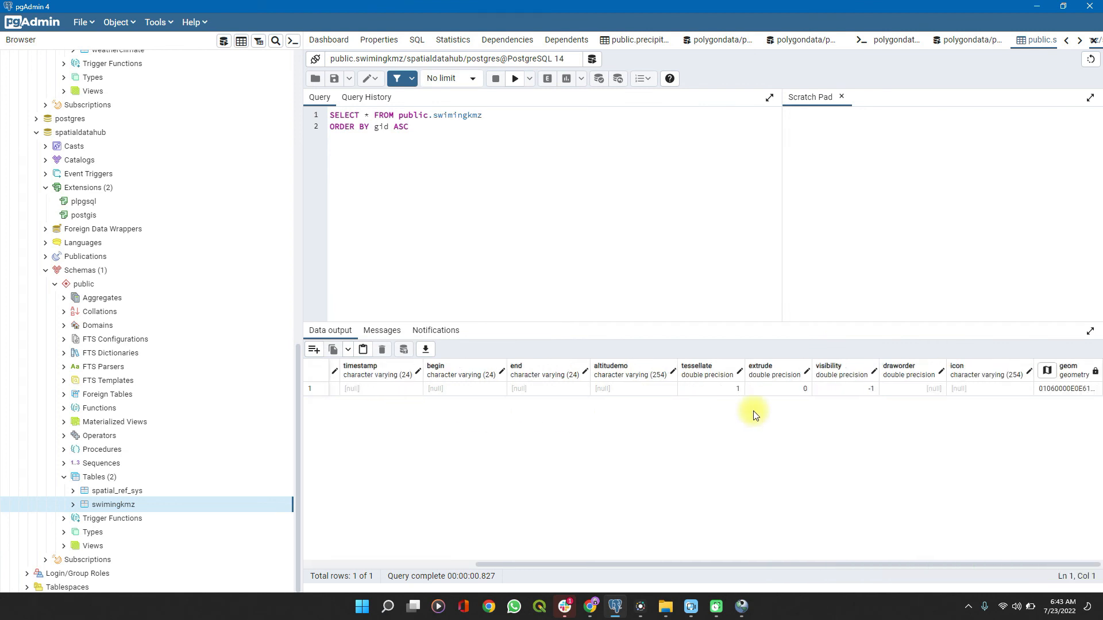
pyautogui.moveTo(697, 405)
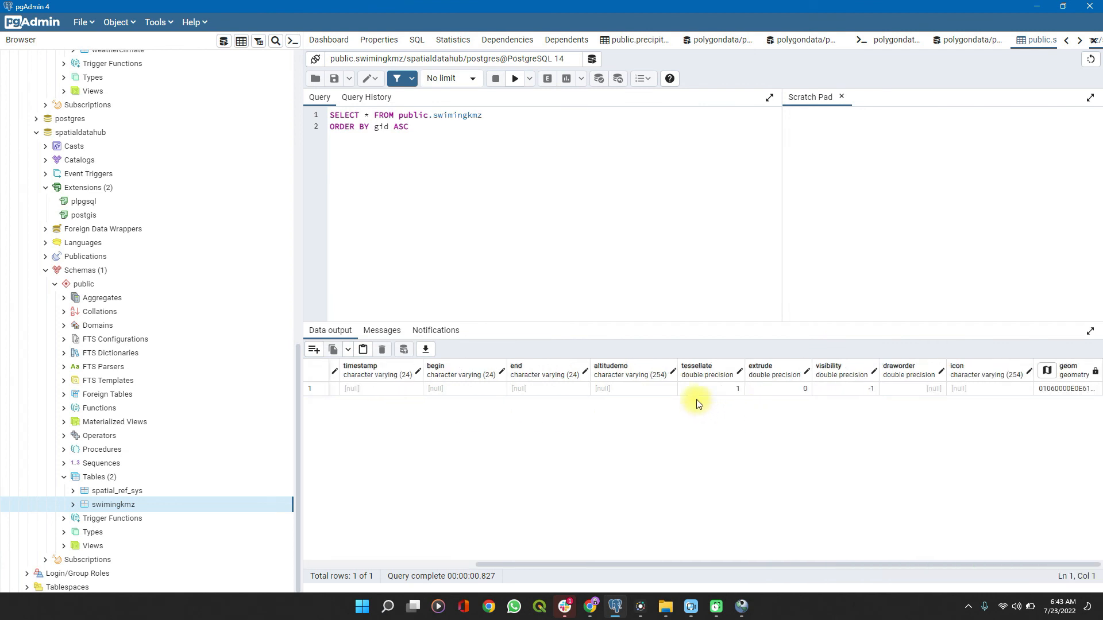